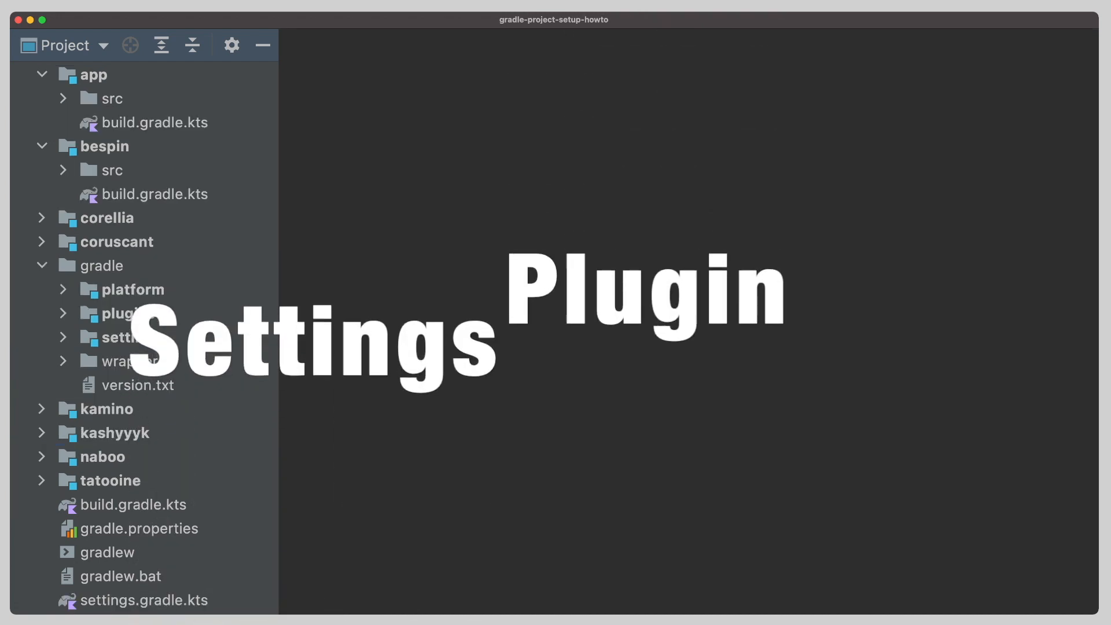
- Expand gradle/settings through src/main/kotlin and select the org.example.settings plugin script
{"action": "left_click", "coordinate": [129, 337]}
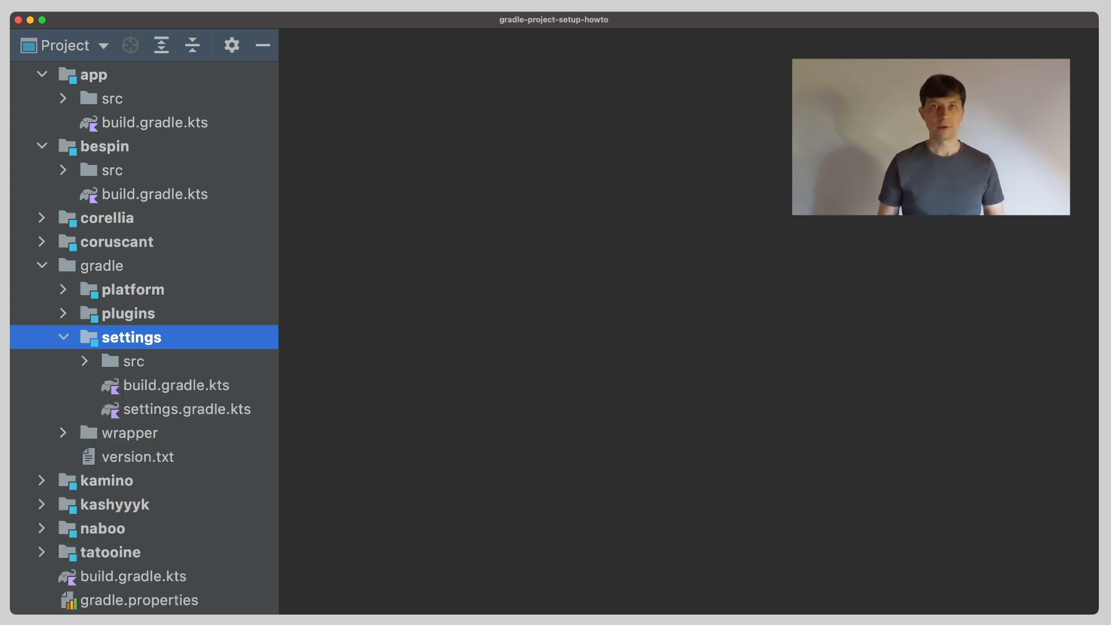
{"action": "left_click", "coordinate": [85, 361]}
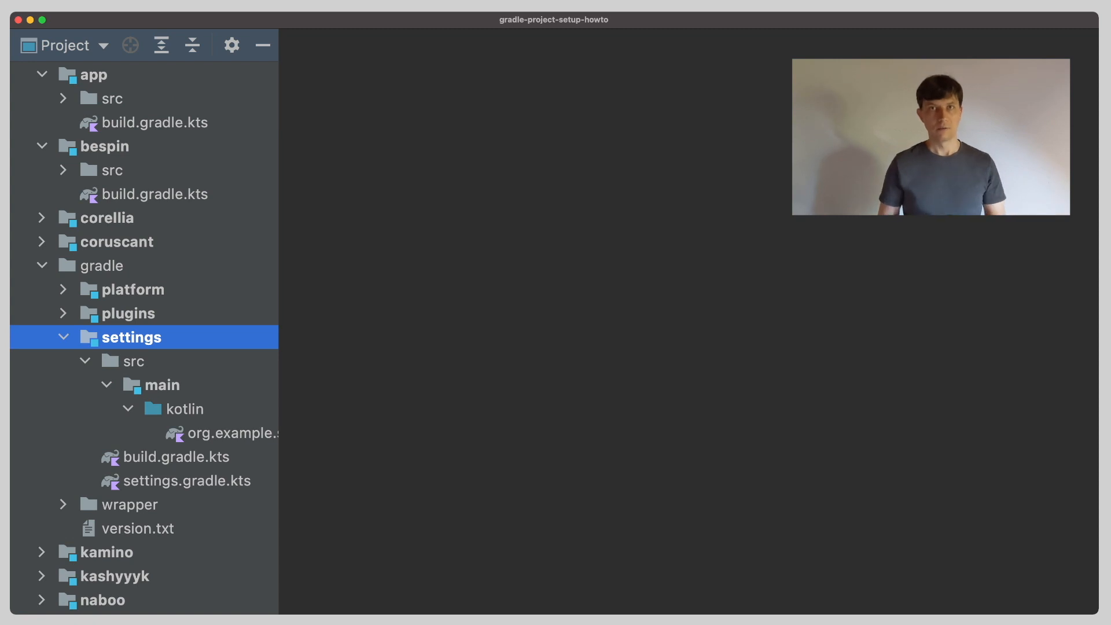
{"action": "left_click", "coordinate": [223, 433]}
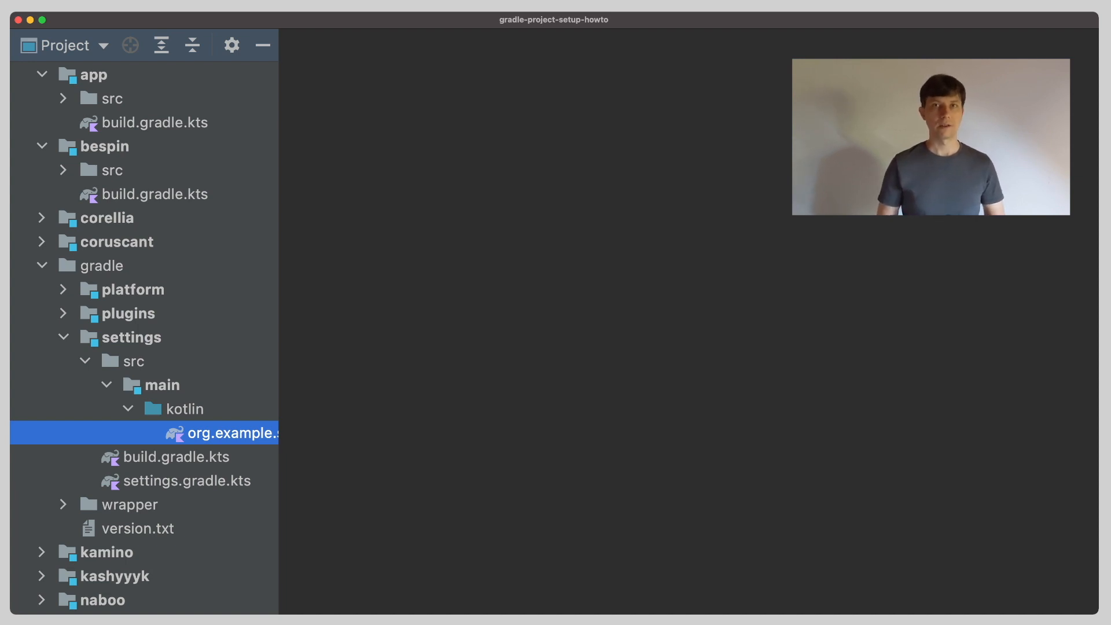
- Read the org.example.settings script and the root settings.gradle.kts, then select the plugins build folder
{"action": "double_click", "coordinate": [227, 433]}
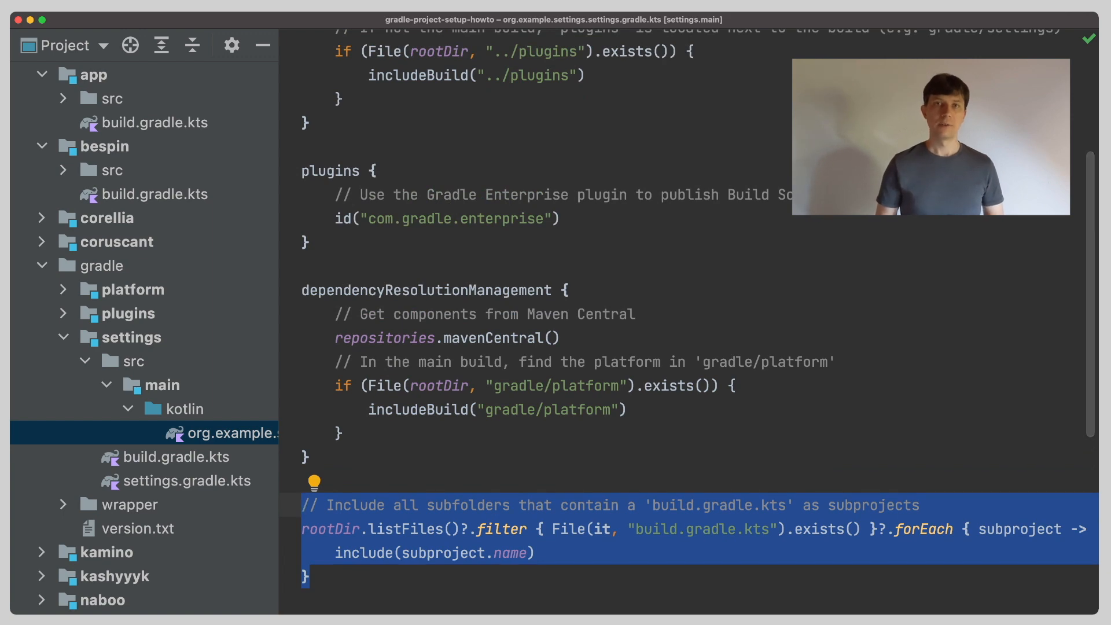
{"action": "scroll", "scroll_direction": "up", "scroll_amount": 3}
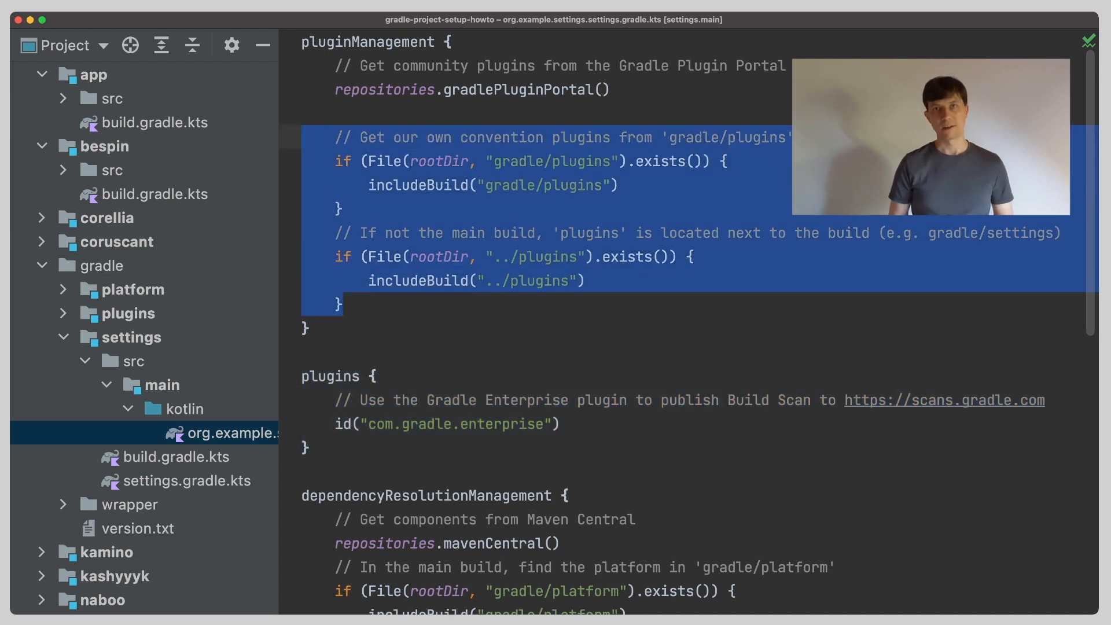
{"action": "left_click", "coordinate": [128, 314]}
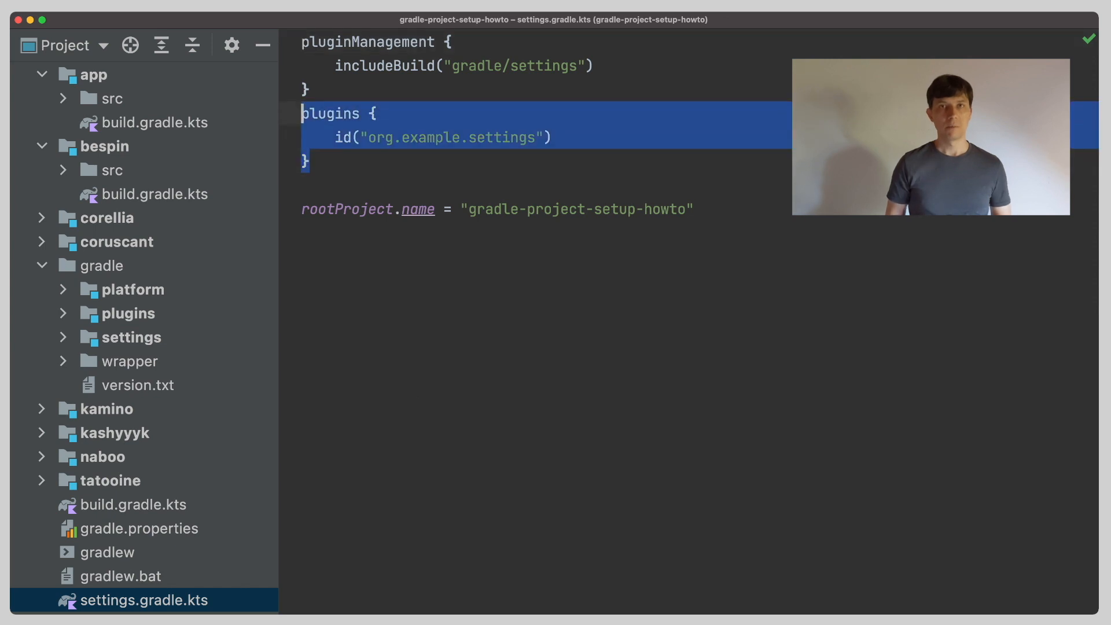
{"action": "left_click", "coordinate": [127, 310]}
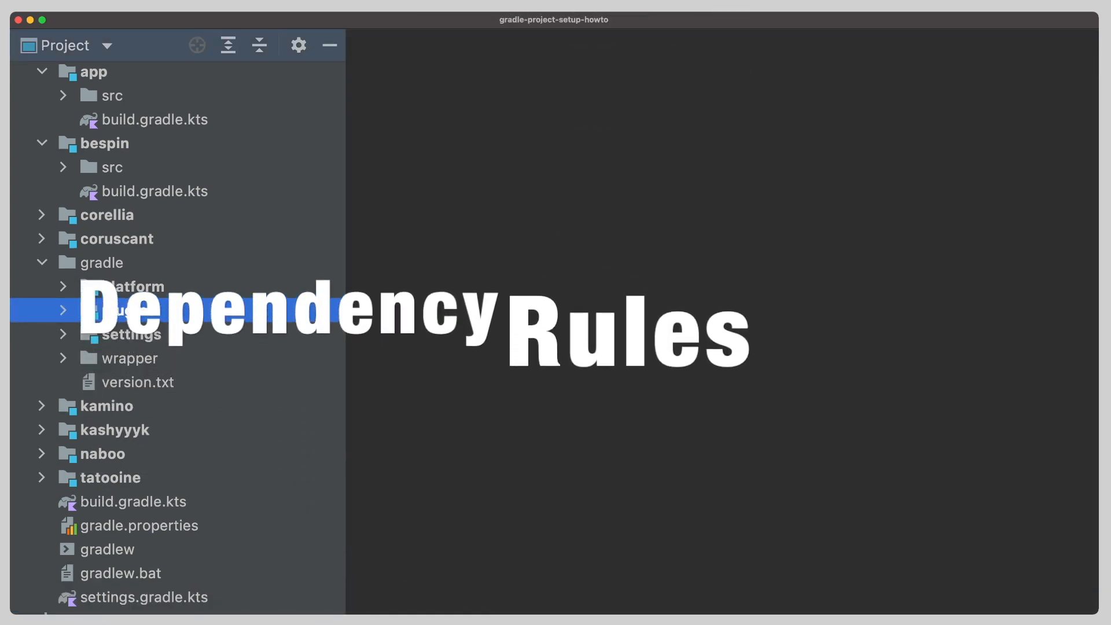
- Expand gradle/plugins, select its six subprojects, and open org.example.dependency-rules.gradle.kts from dependency-rules-plugins
{"action": "left_click", "coordinate": [63, 310]}
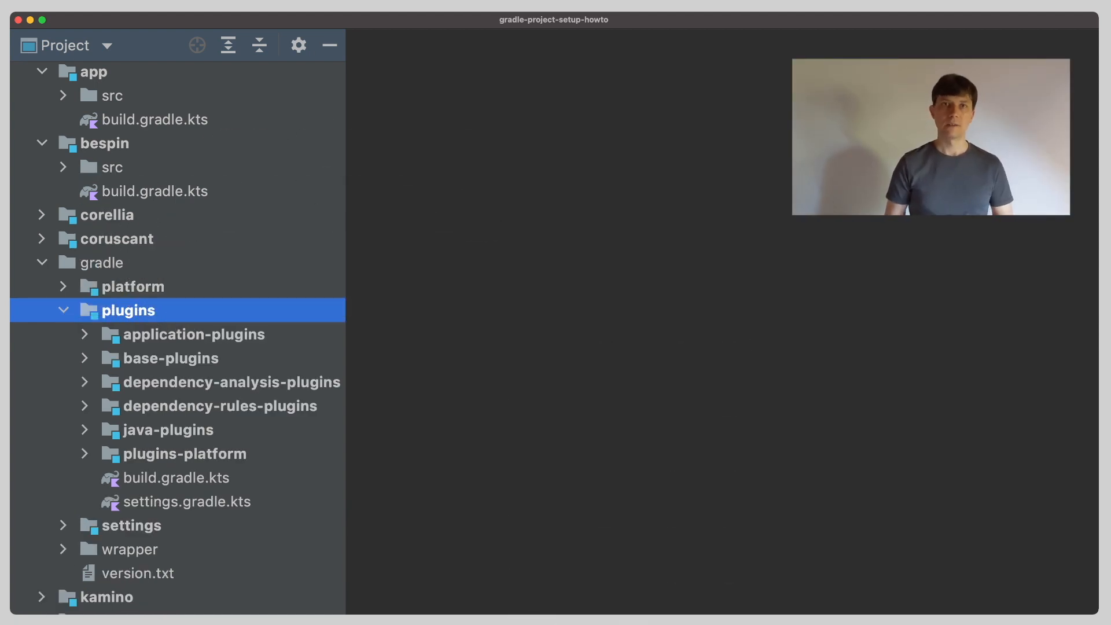
{"action": "left_click", "coordinate": [191, 333]}
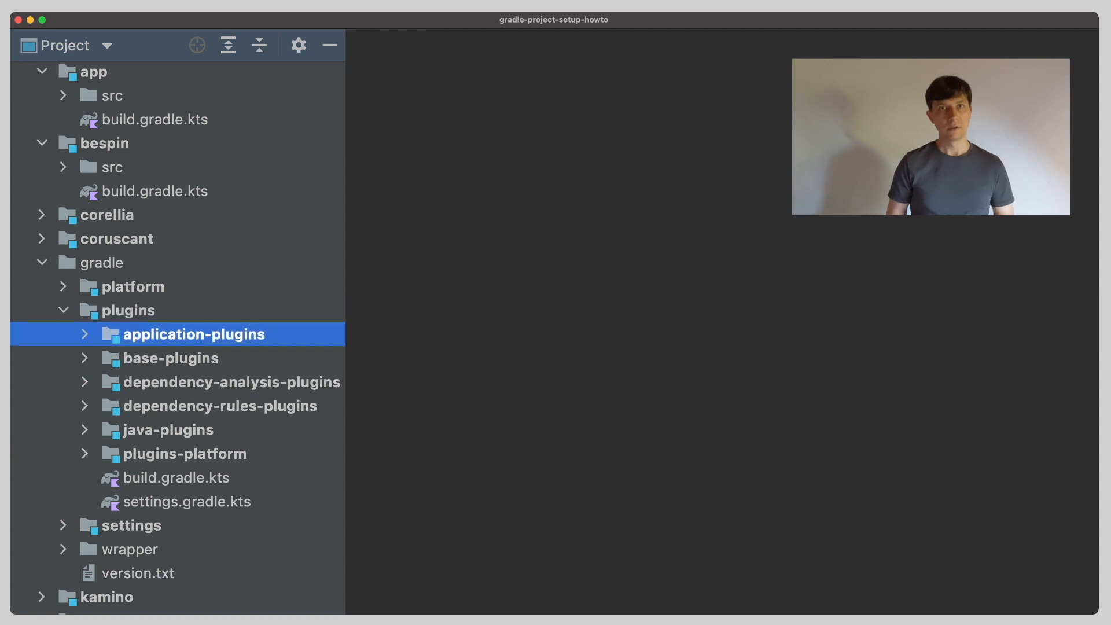
{"action": "left_click", "coordinate": [184, 453]}
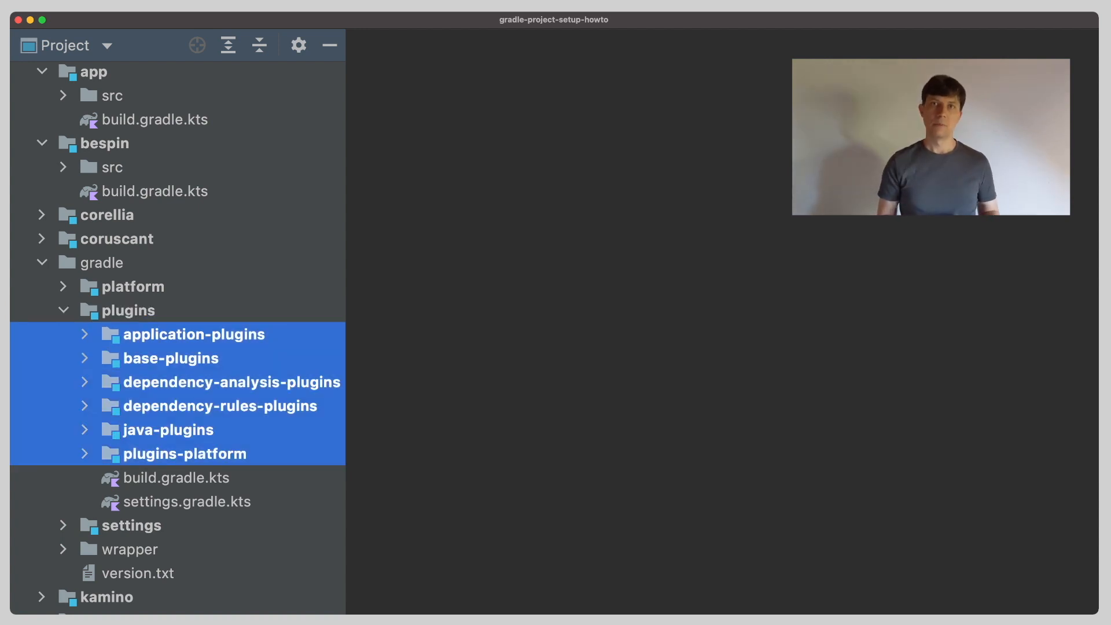
{"action": "left_click", "coordinate": [217, 405]}
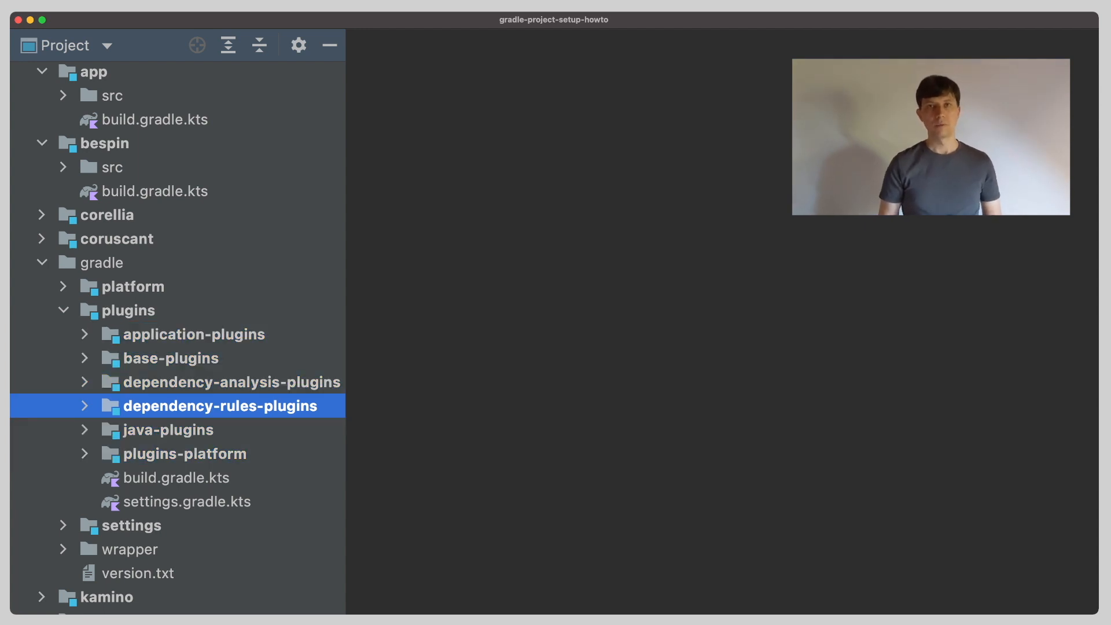
{"action": "left_click", "coordinate": [84, 405]}
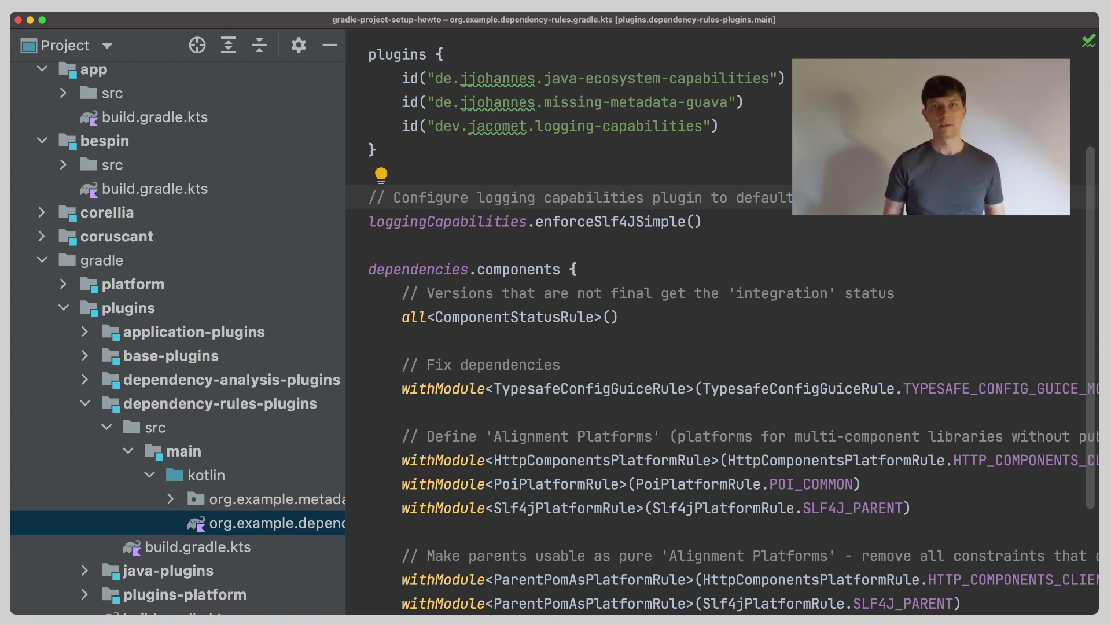
- Read org.example.java-modules-dependency-rules.gradle.kts down to its javaModuleDependencies block, then collapse dependency-rules-plugins
{"action": "left_click", "coordinate": [620, 197]}
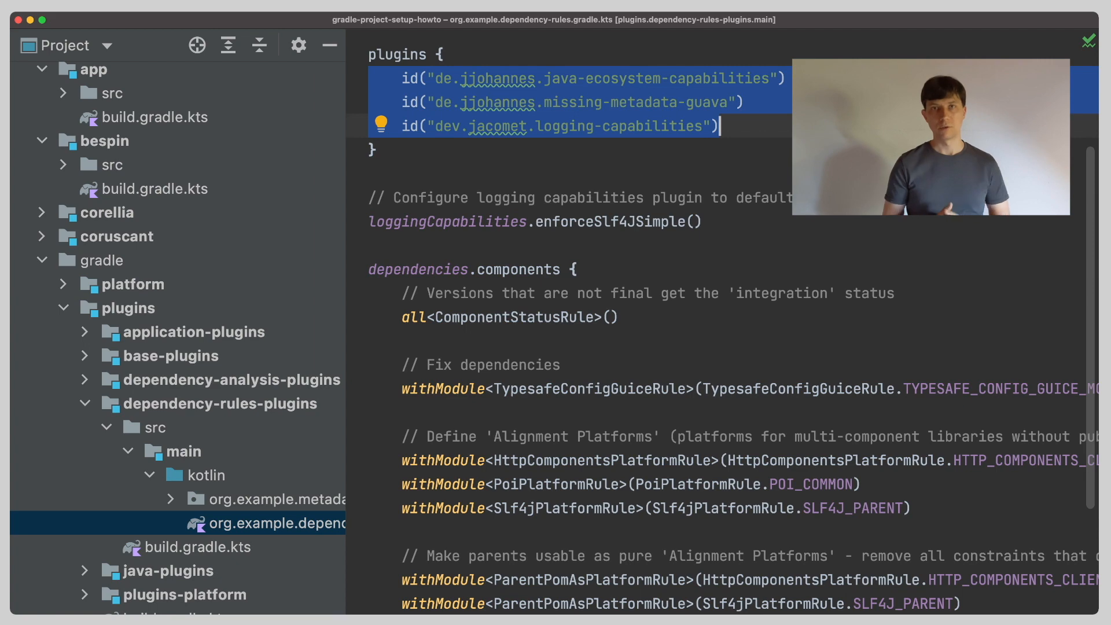
{"action": "left_click", "coordinate": [283, 551]}
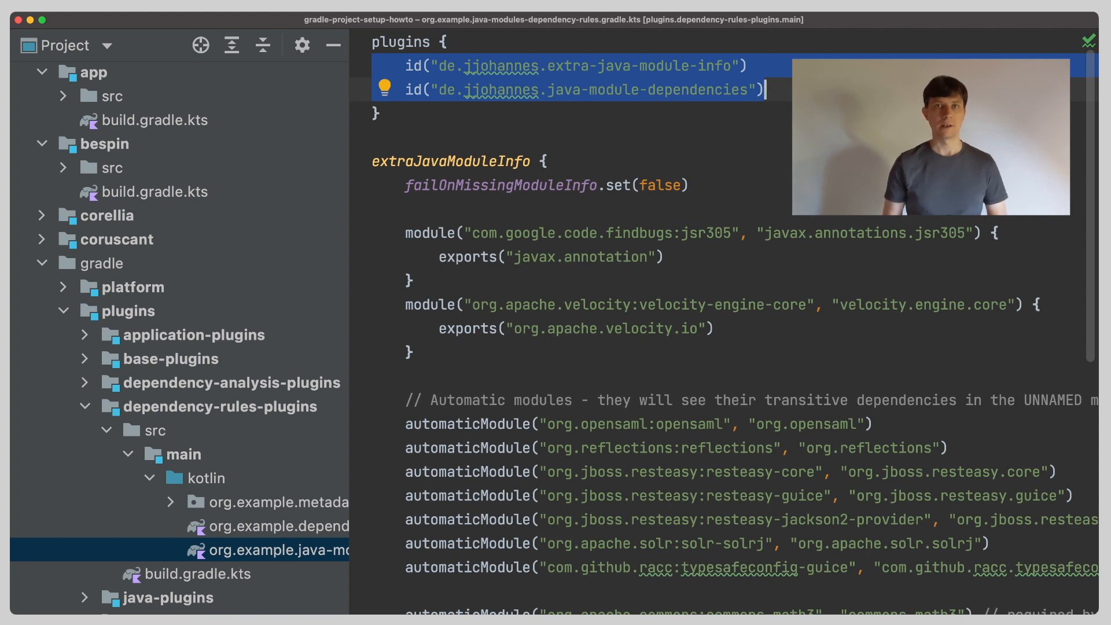
{"action": "scroll", "scroll_direction": "down", "scroll_amount": 3}
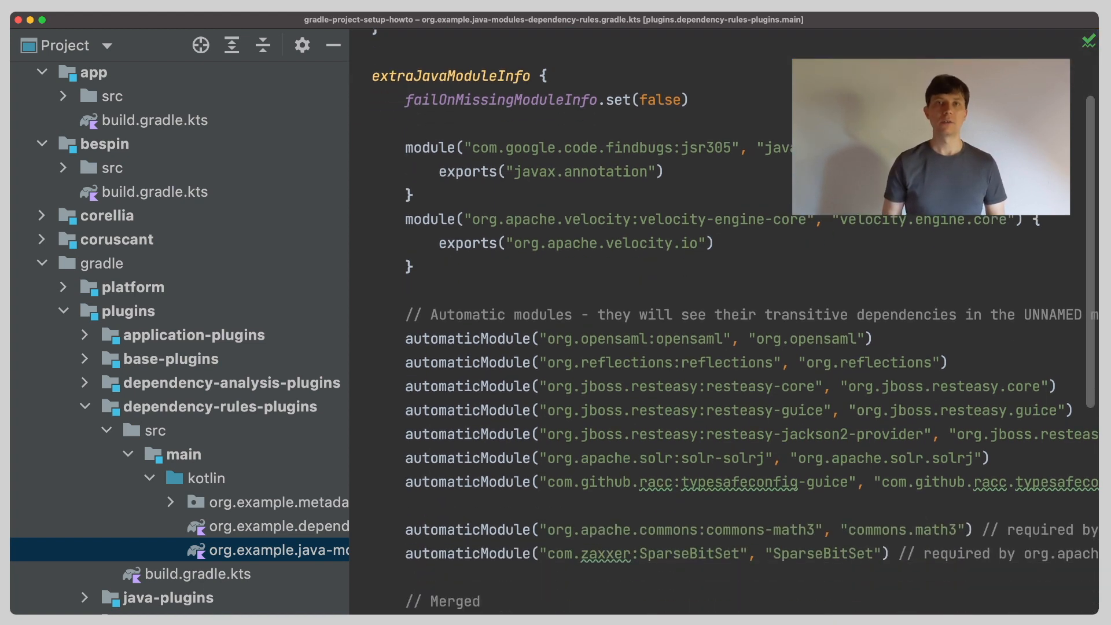
{"action": "scroll", "scroll_direction": "down", "scroll_amount": 3}
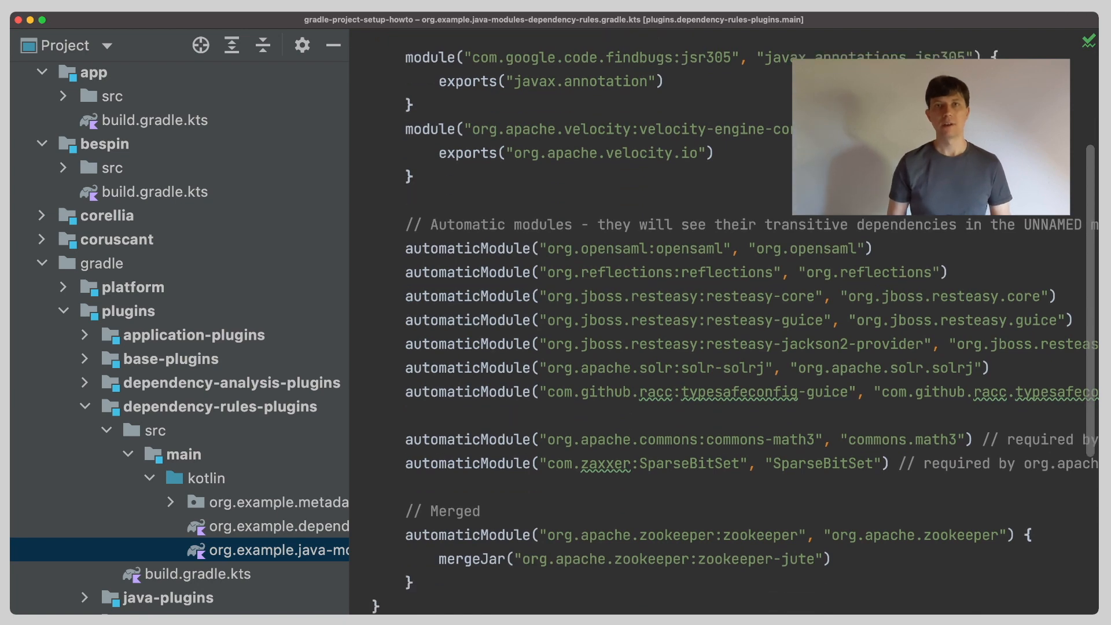
{"action": "scroll", "scroll_direction": "down", "scroll_amount": 3}
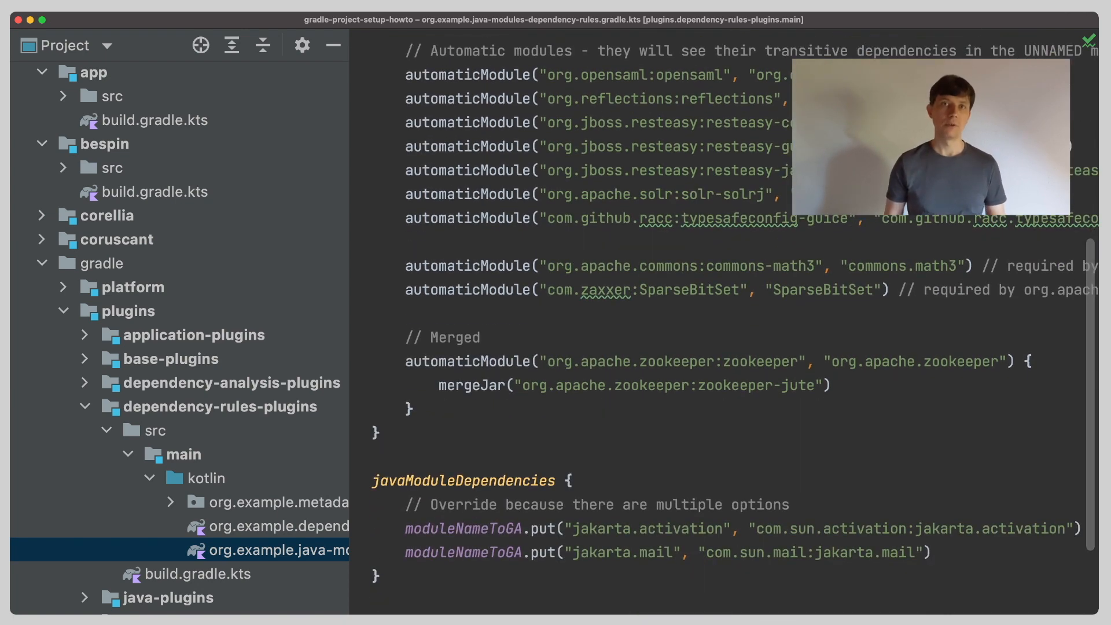
{"action": "left_click", "coordinate": [208, 406]}
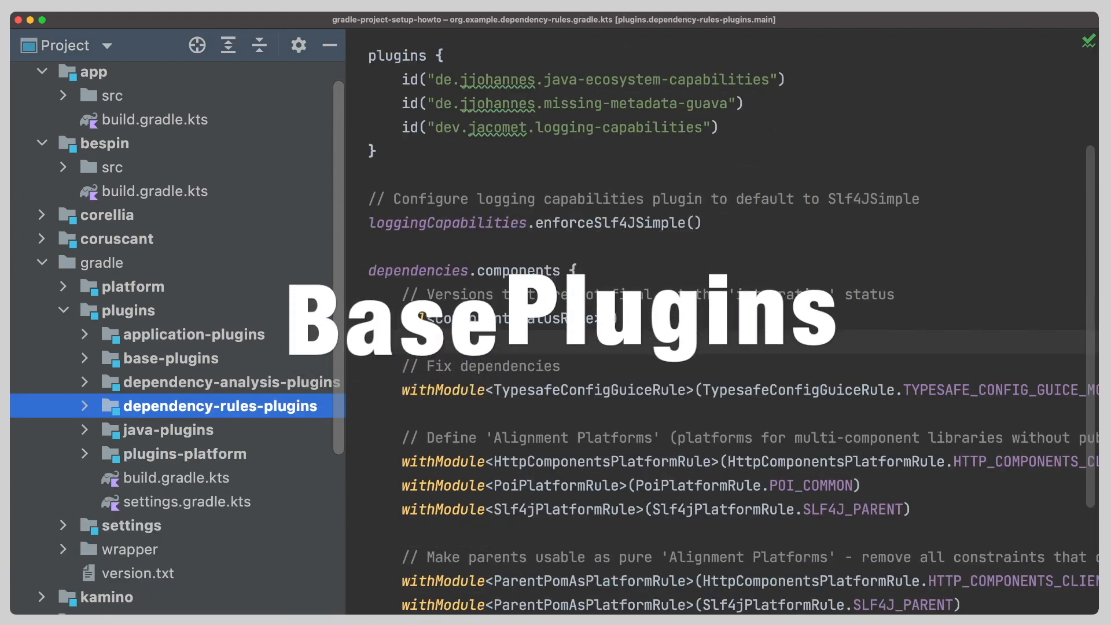
- Expand base-plugins to src/main/kotlin and open org.example.base.gradle.kts with its group and version settings
{"action": "left_click", "coordinate": [170, 357]}
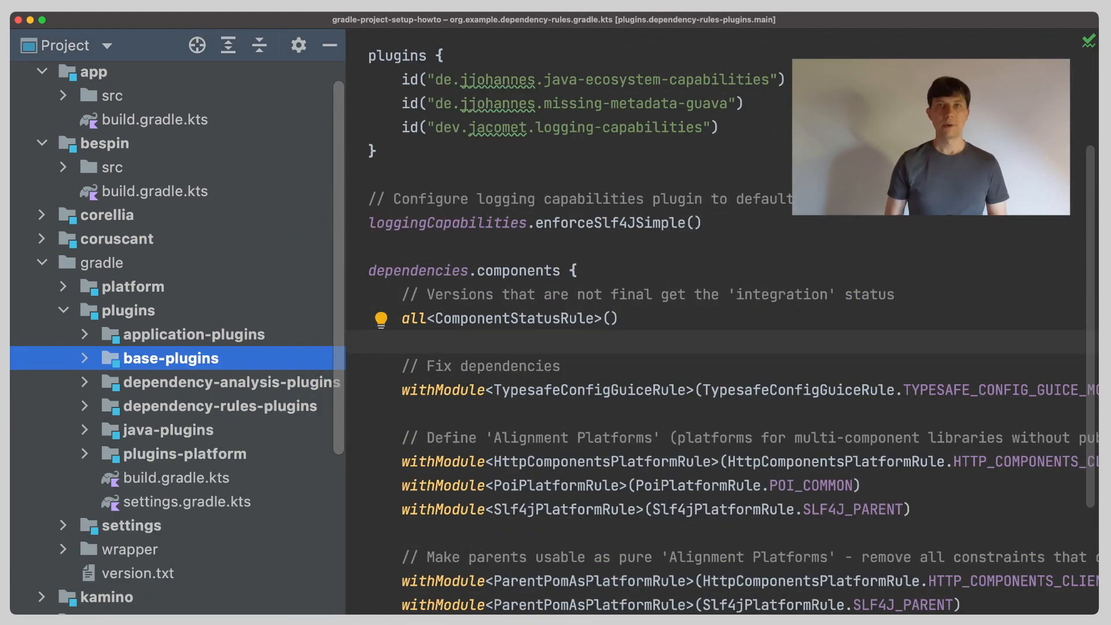
{"action": "left_click", "coordinate": [84, 358]}
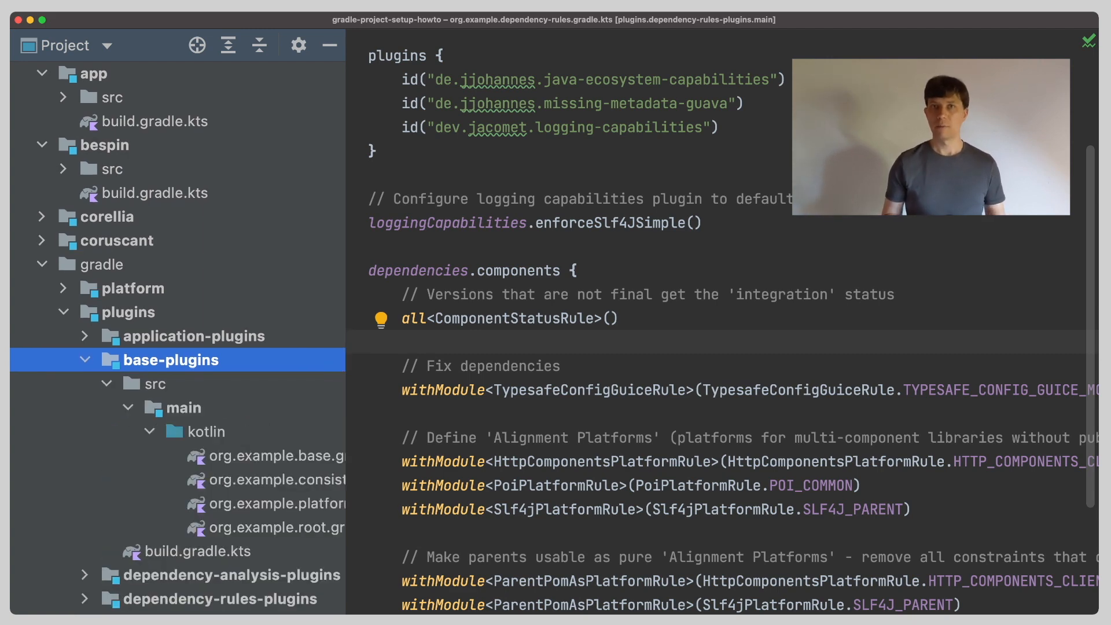
{"action": "left_click", "coordinate": [276, 456]}
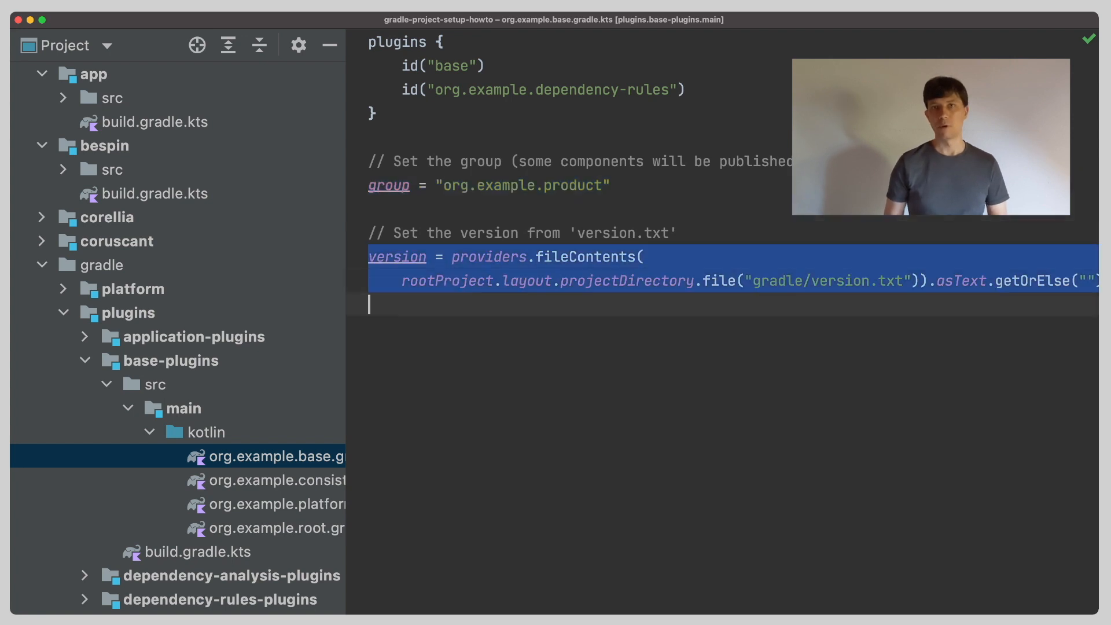
- Point out version.txt, then review the consistent-resolution and org.example.root convention scripts
{"action": "scroll", "scroll_direction": "down", "scroll_amount": 3}
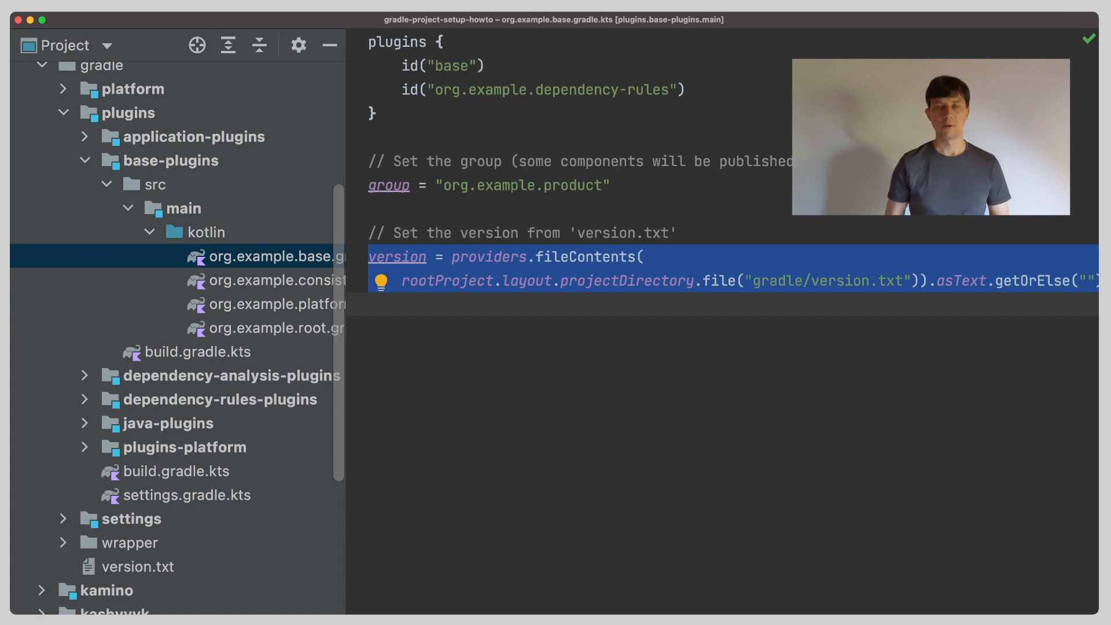
{"action": "left_click", "coordinate": [137, 565]}
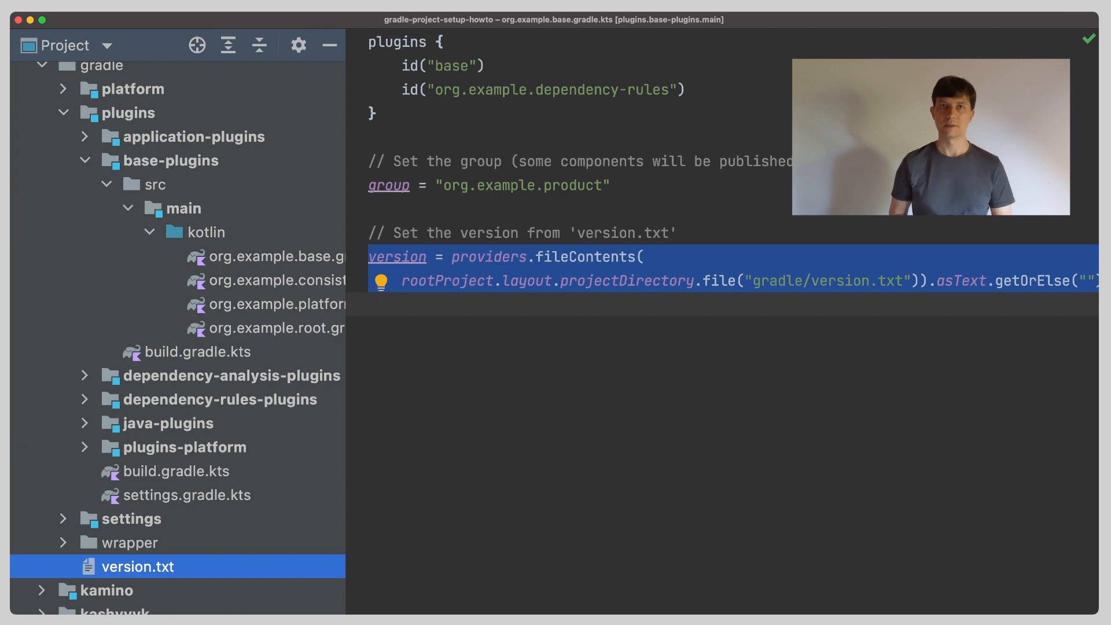
{"action": "left_click", "coordinate": [277, 280]}
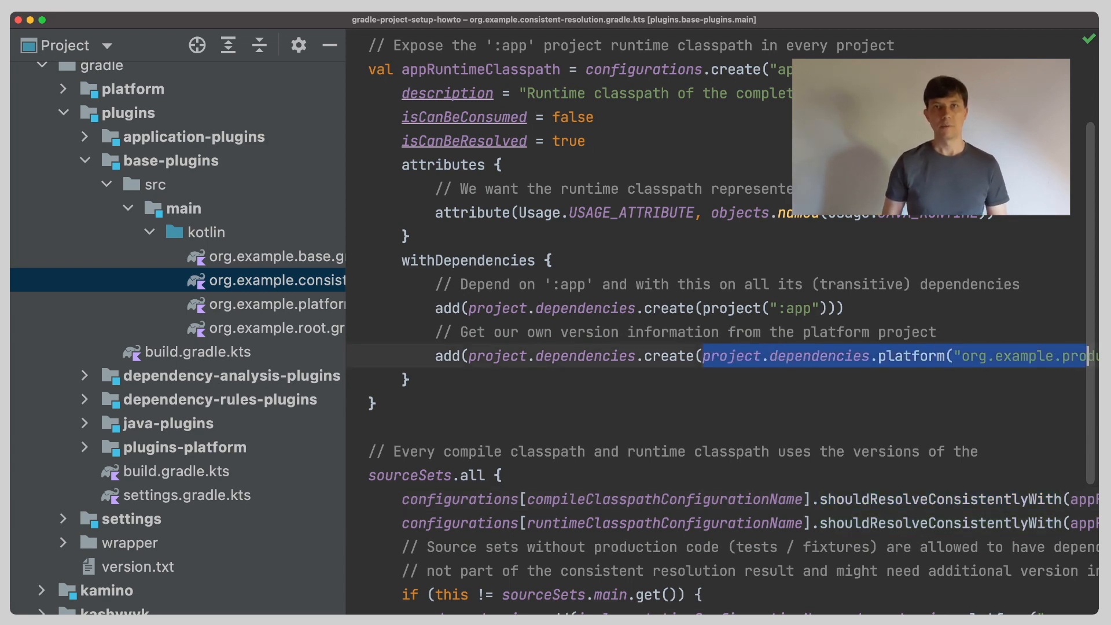
{"action": "scroll", "scroll_direction": "right", "scroll_amount": 3}
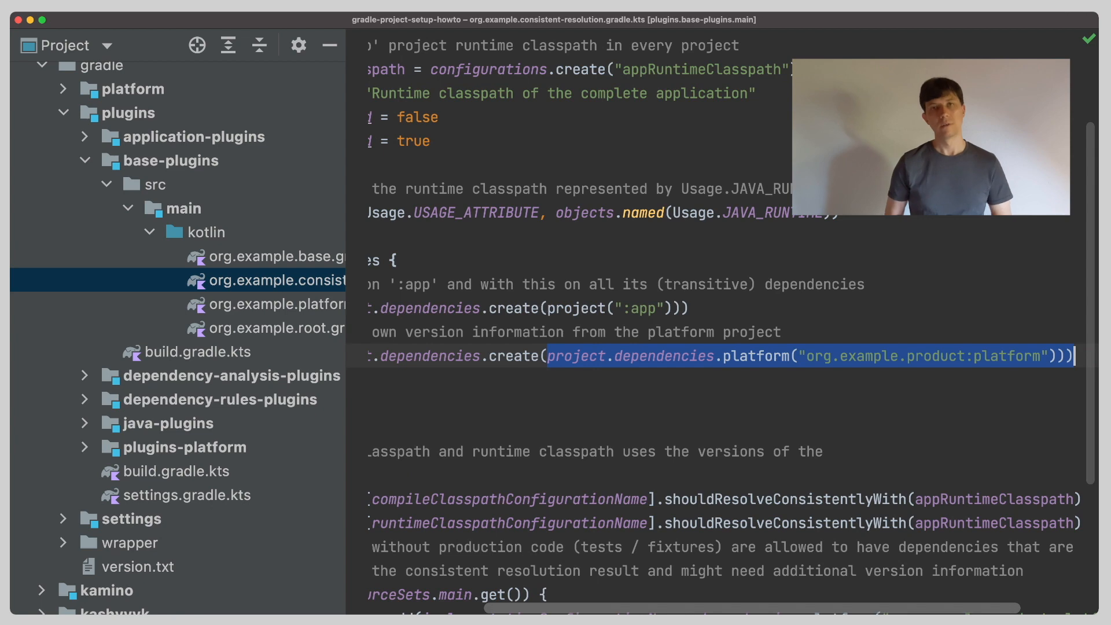
{"action": "left_click", "coordinate": [283, 328]}
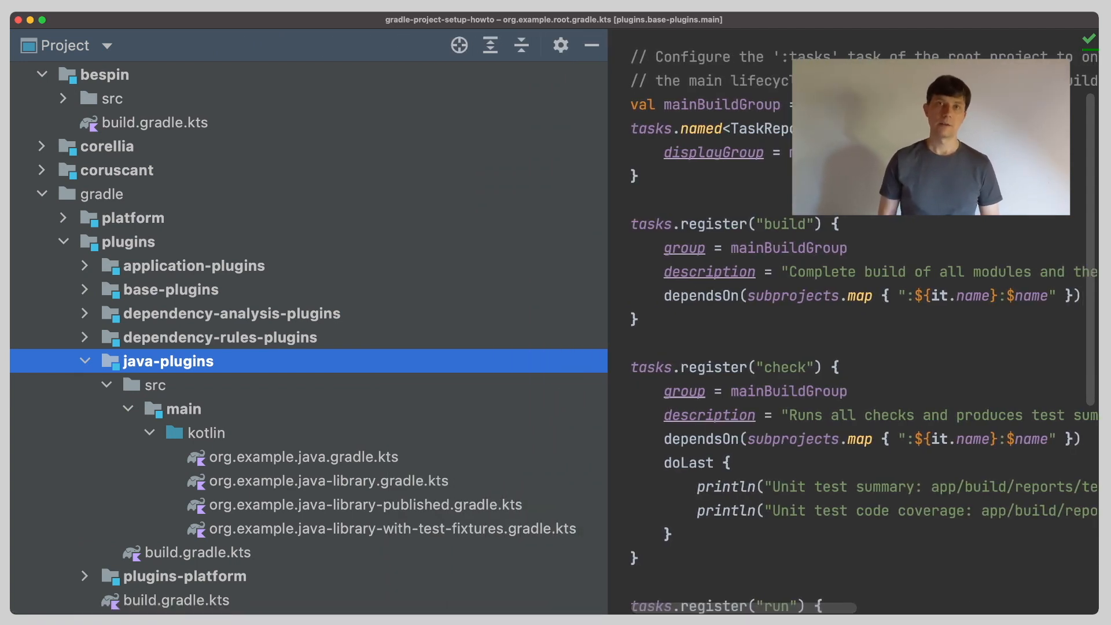
- Review org.example.java.gradle.kts with its java toolchain block, then close its editor
{"action": "left_click", "coordinate": [303, 456]}
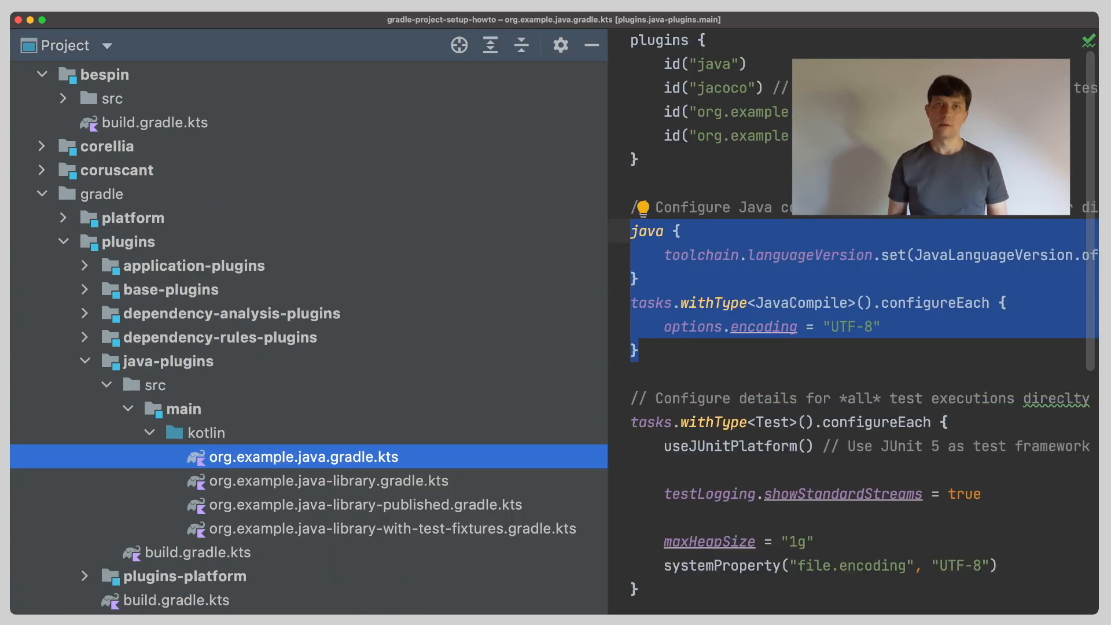
{"action": "left_click", "coordinate": [365, 503]}
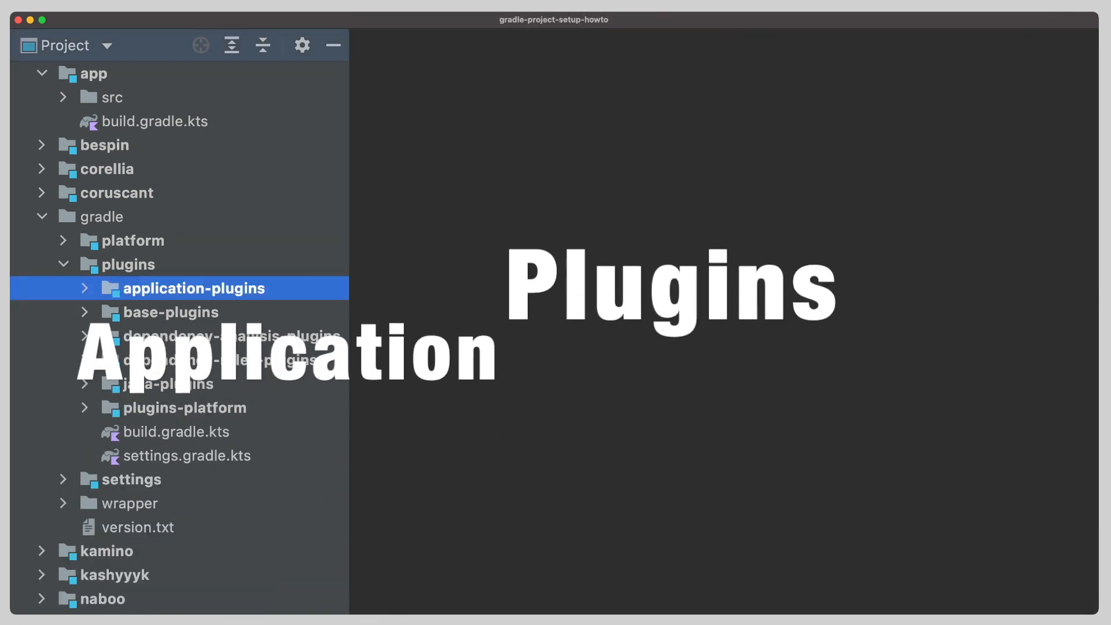
- Review org.example.application and org.example.end2end-testing scripts, then open gradle/platform/build.gradle.kts
{"action": "left_click", "coordinate": [83, 288]}
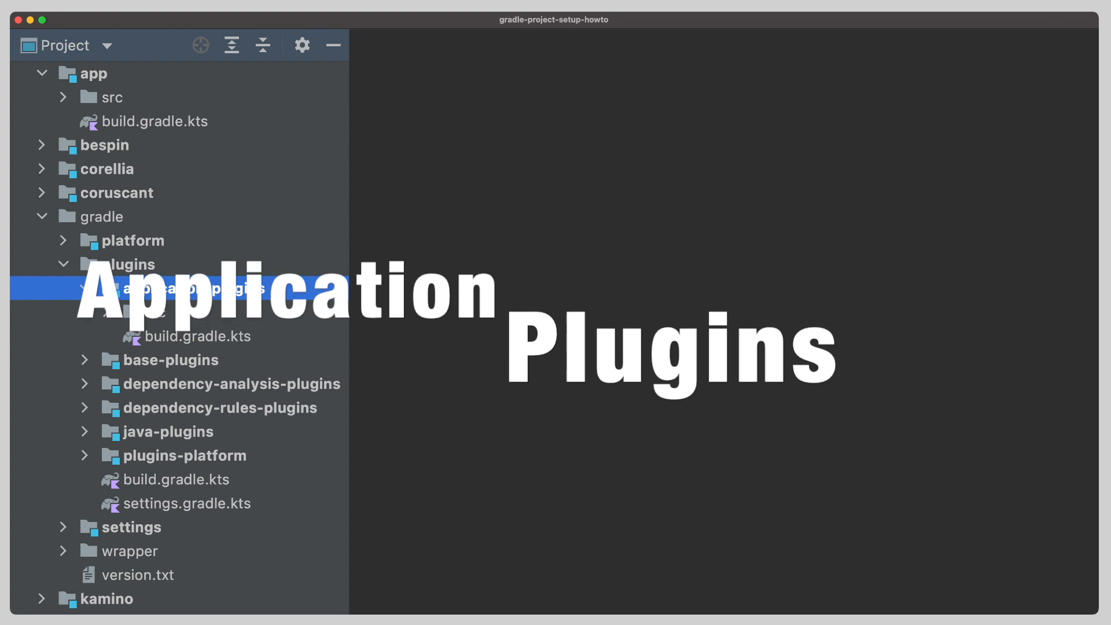
{"action": "left_click", "coordinate": [84, 288]}
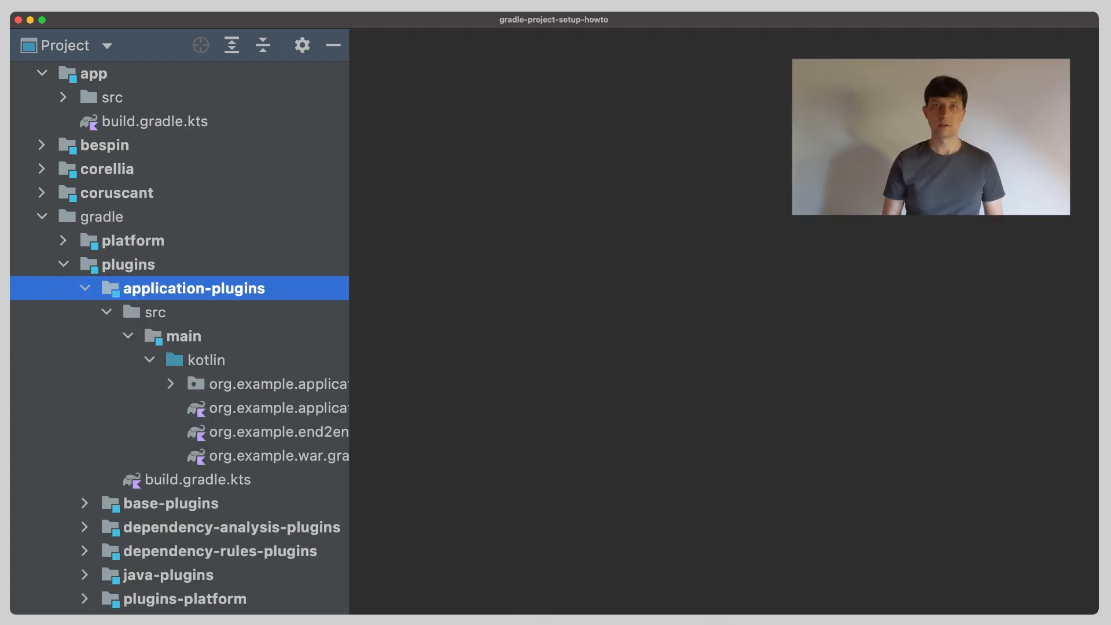
{"action": "double_click", "coordinate": [269, 409]}
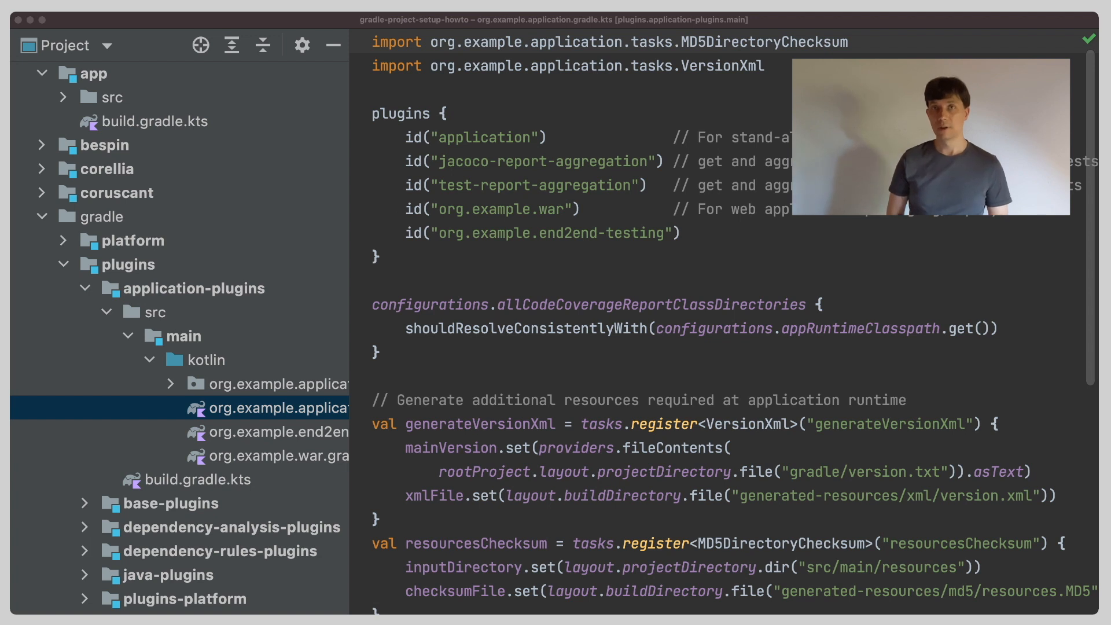
{"action": "scroll", "scroll_direction": "down", "scroll_amount": 3}
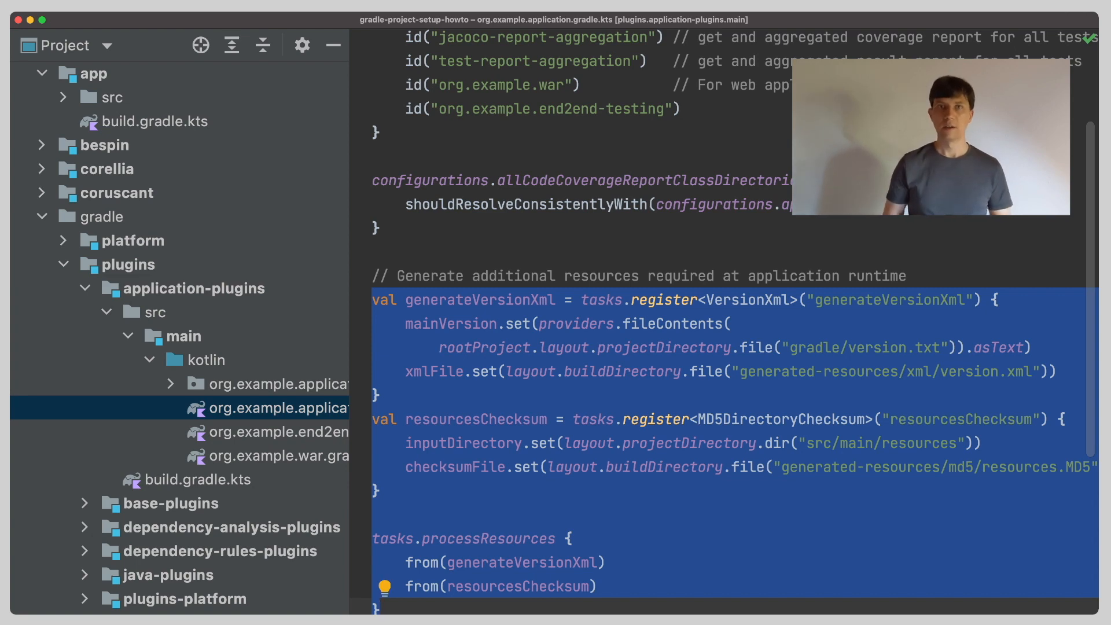
{"action": "left_click", "coordinate": [277, 432]}
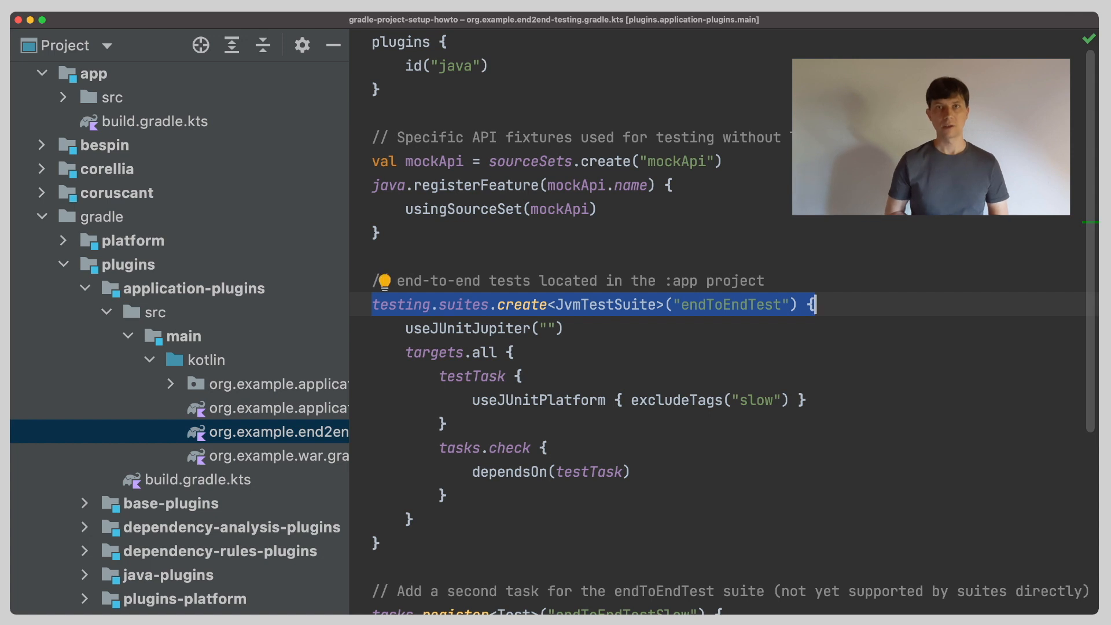
{"action": "left_click", "coordinate": [159, 122]}
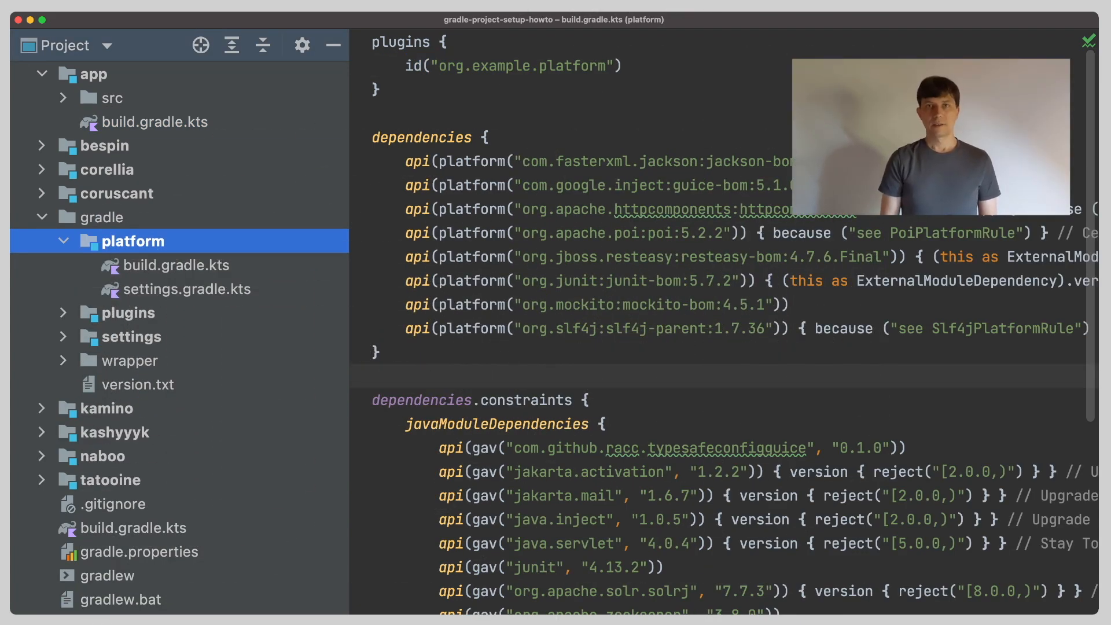
{"action": "left_click", "coordinate": [179, 264]}
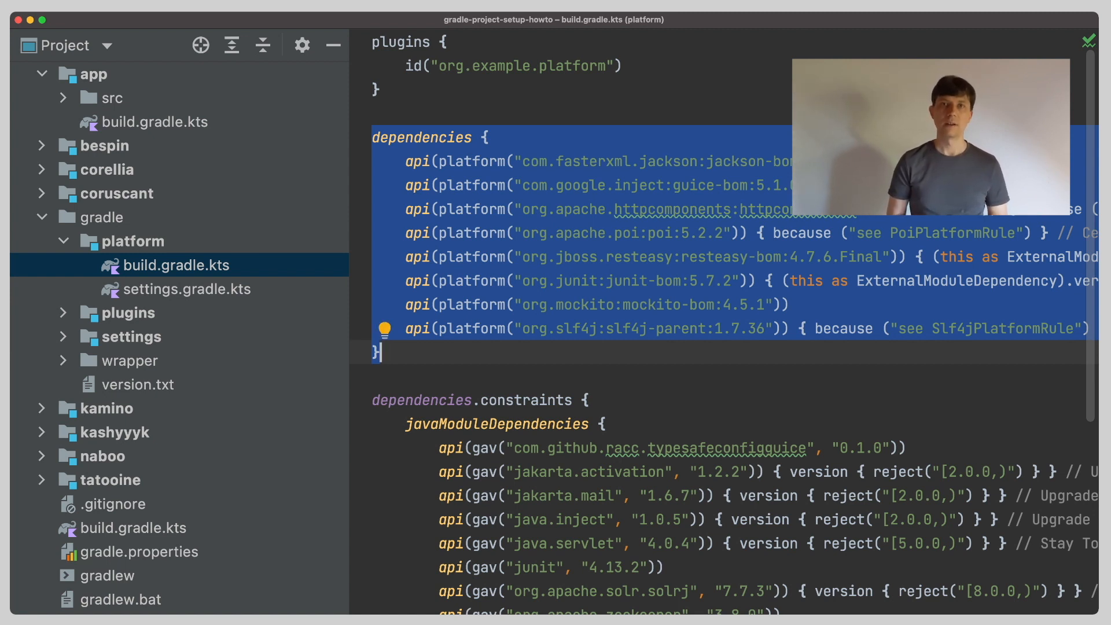
{"action": "scroll", "scroll_direction": "down", "scroll_amount": 3}
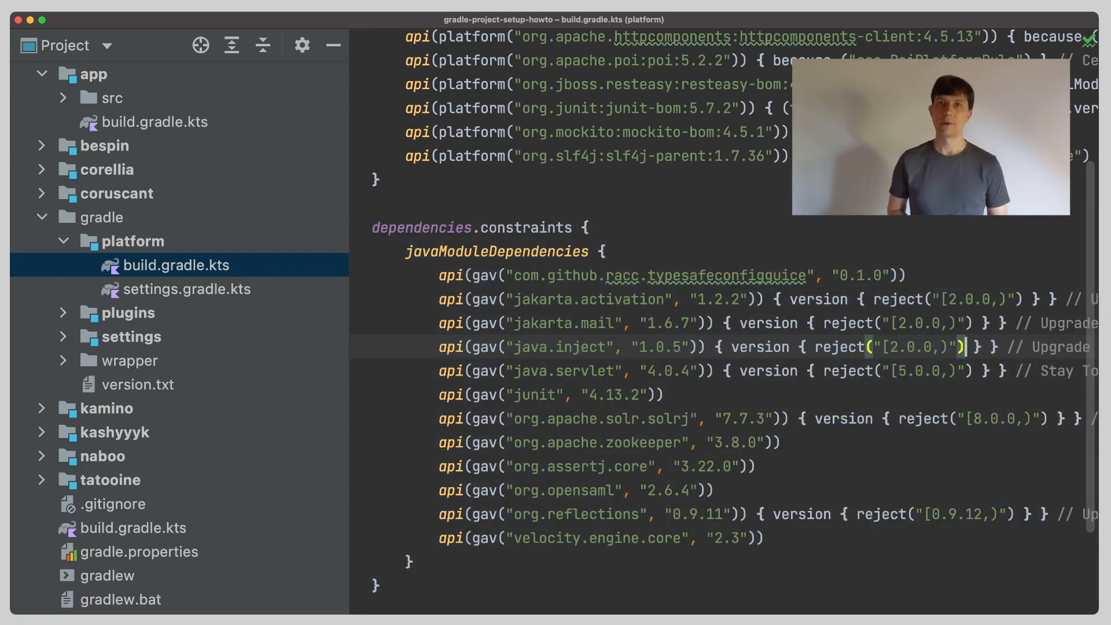
{"action": "double_click", "coordinate": [889, 347]}
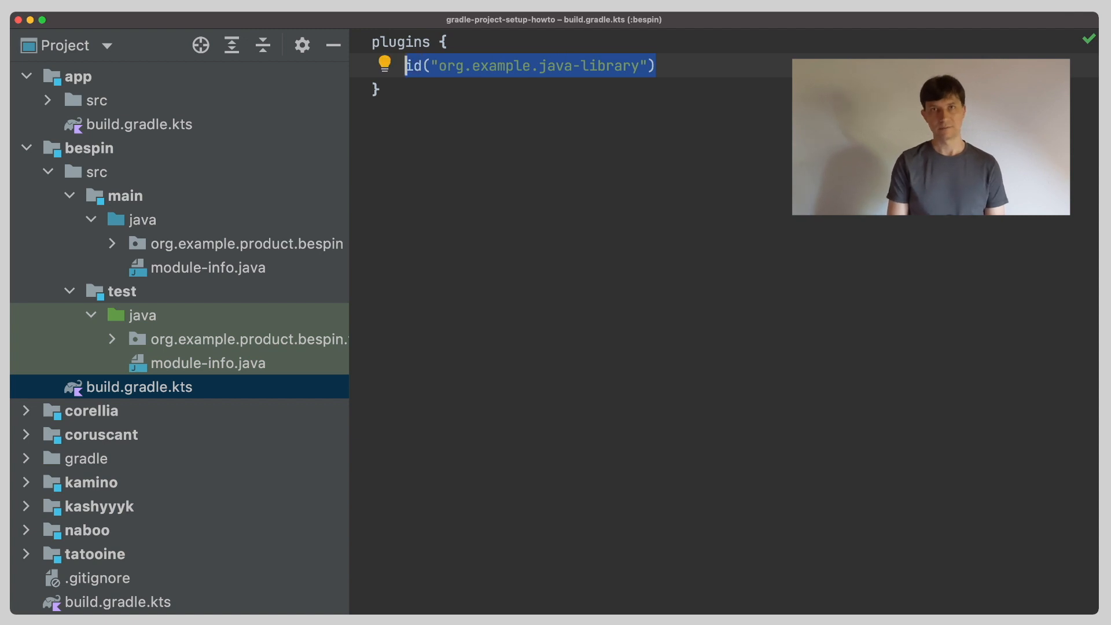
- Compare bespin's build.gradle.kts with its module-info.java requiring coruscant, corellia and velocity, then close the editors
{"action": "left_click", "coordinate": [207, 267]}
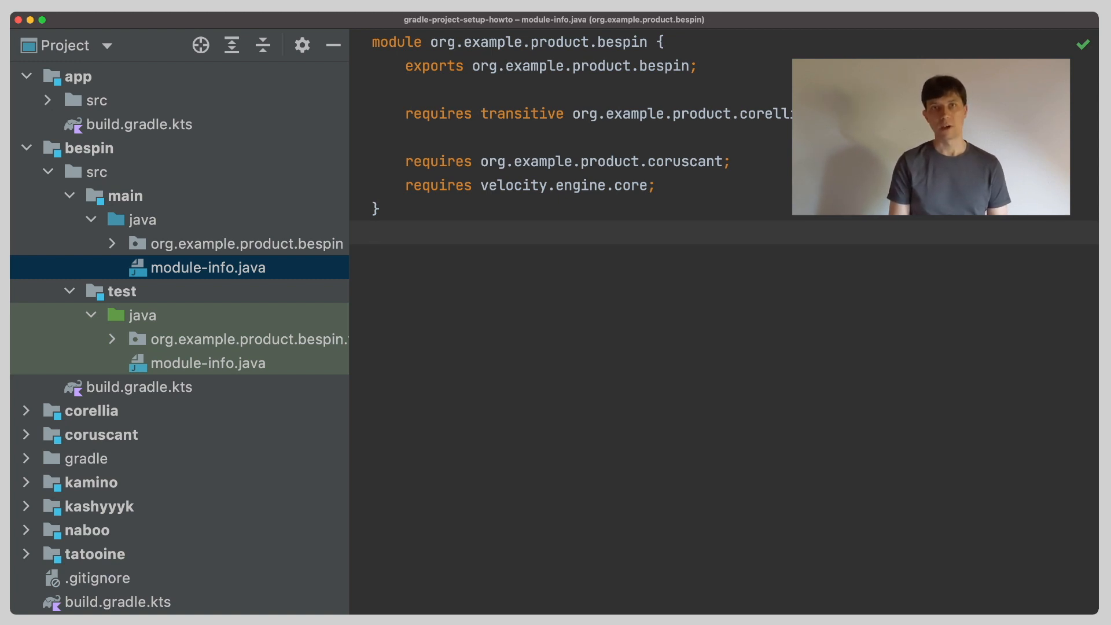
{"action": "left_click", "coordinate": [139, 386]}
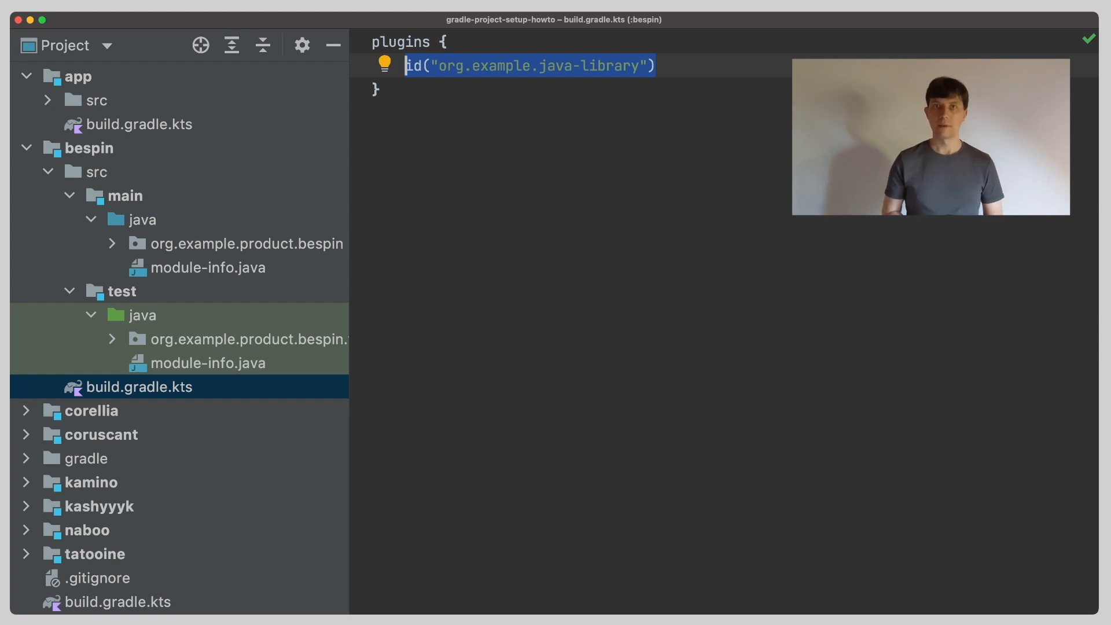
{"action": "left_click", "coordinate": [207, 267]}
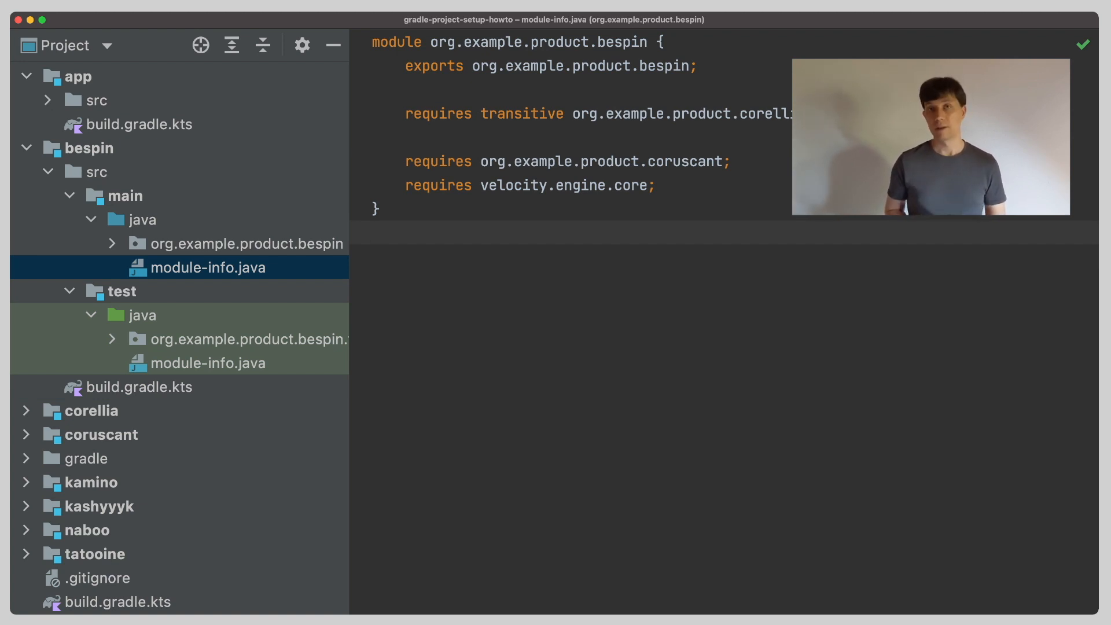
{"action": "left_click", "coordinate": [373, 232]}
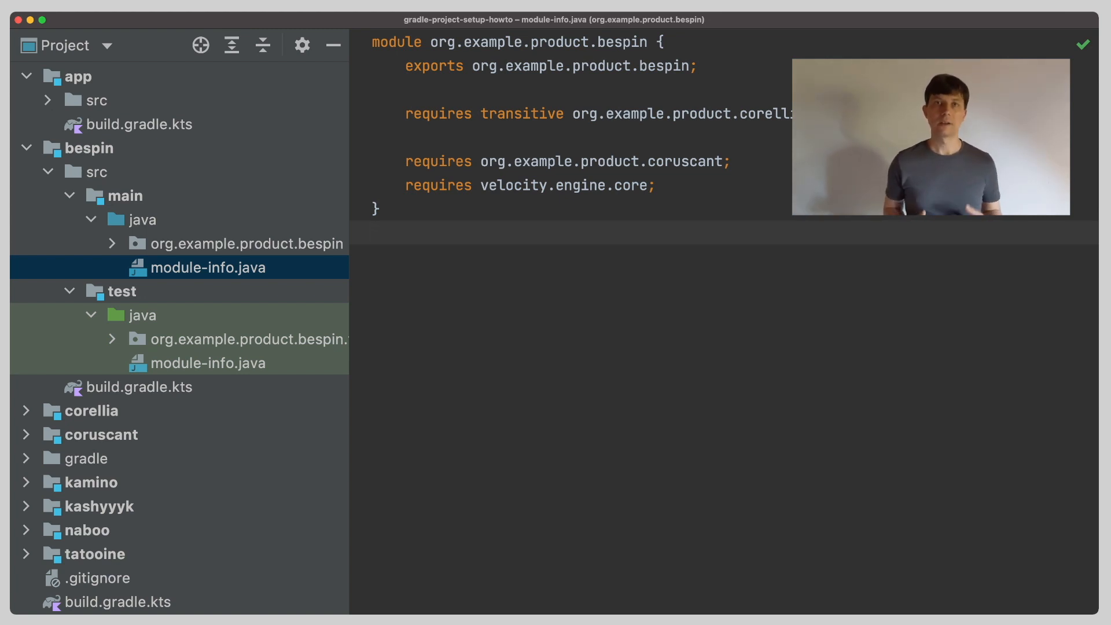
{"action": "left_click", "coordinate": [375, 233]}
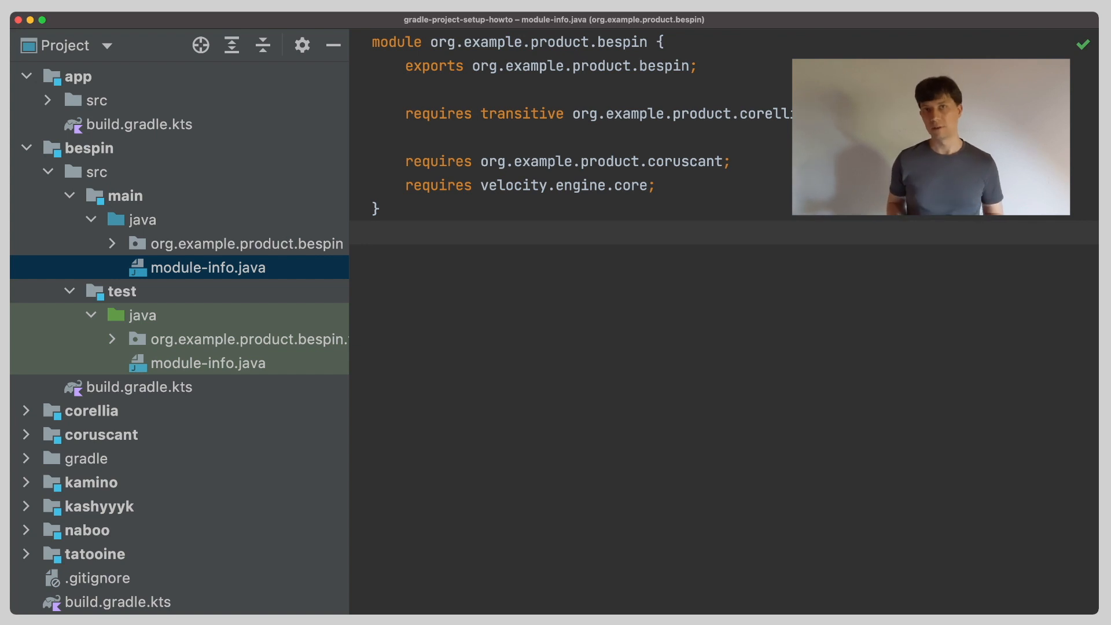
{"action": "left_click", "coordinate": [374, 232]}
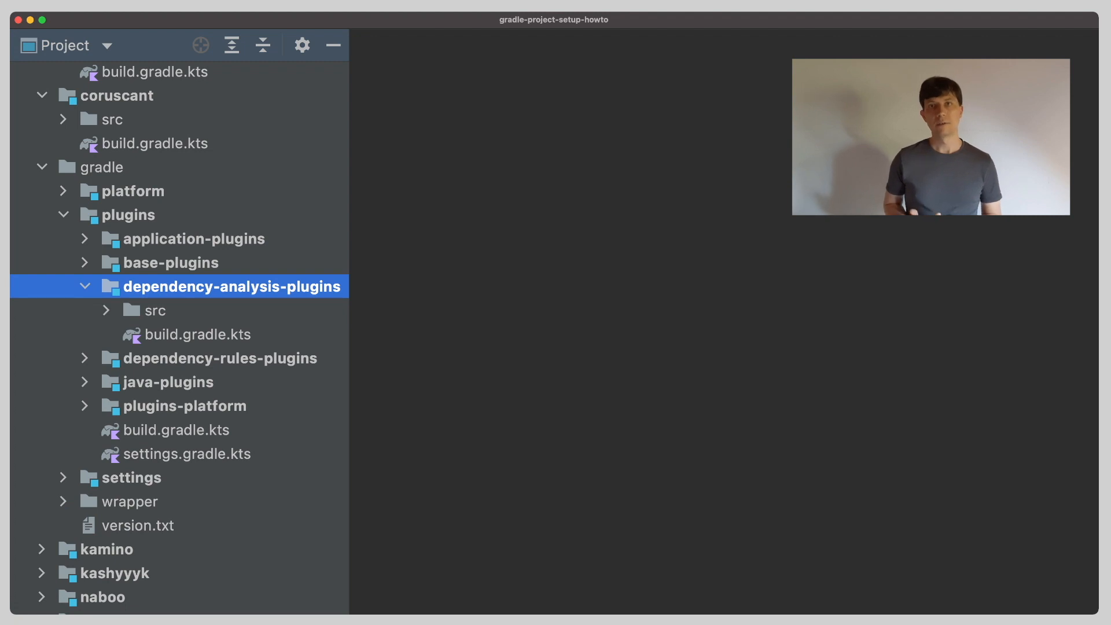
- Read org.example.dependency-analysis-project.gradle.kts down to dependencyScopesCheck and highlight the remove-requires-directives message
{"action": "left_click", "coordinate": [107, 311]}
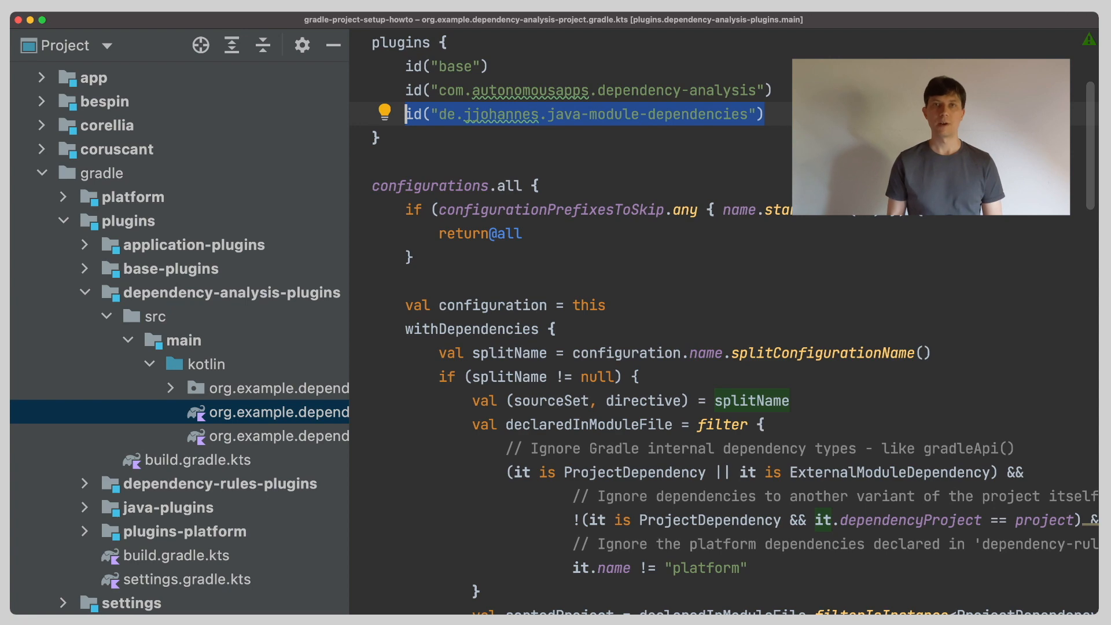
{"action": "scroll", "scroll_direction": "down", "scroll_amount": 3}
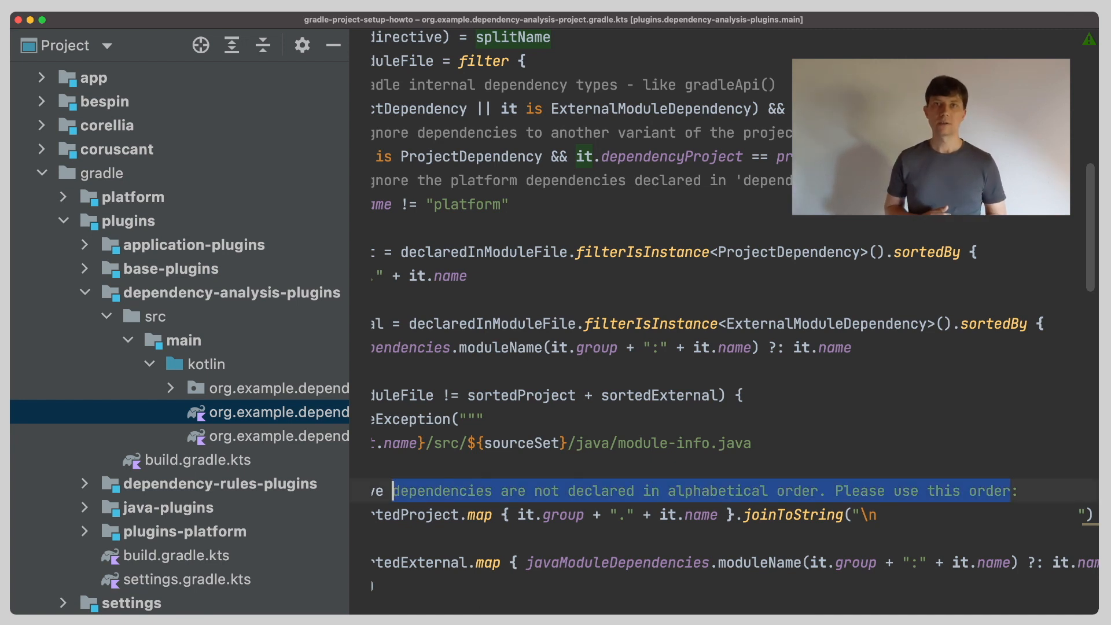
{"action": "scroll", "scroll_direction": "left", "scroll_amount": 3}
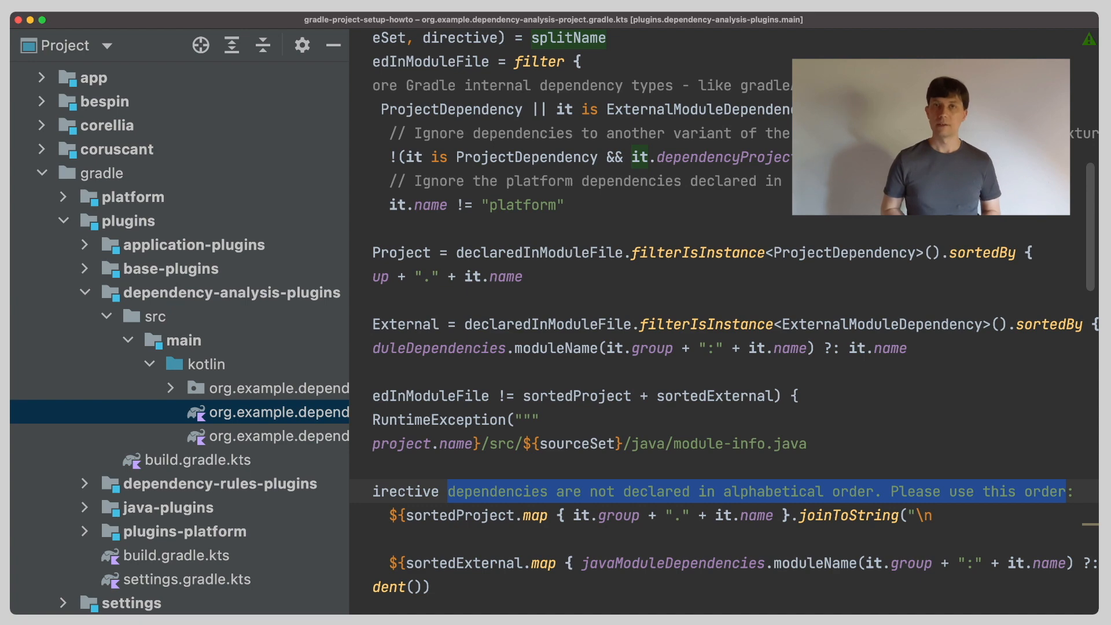
{"action": "scroll", "scroll_direction": "down", "scroll_amount": 3}
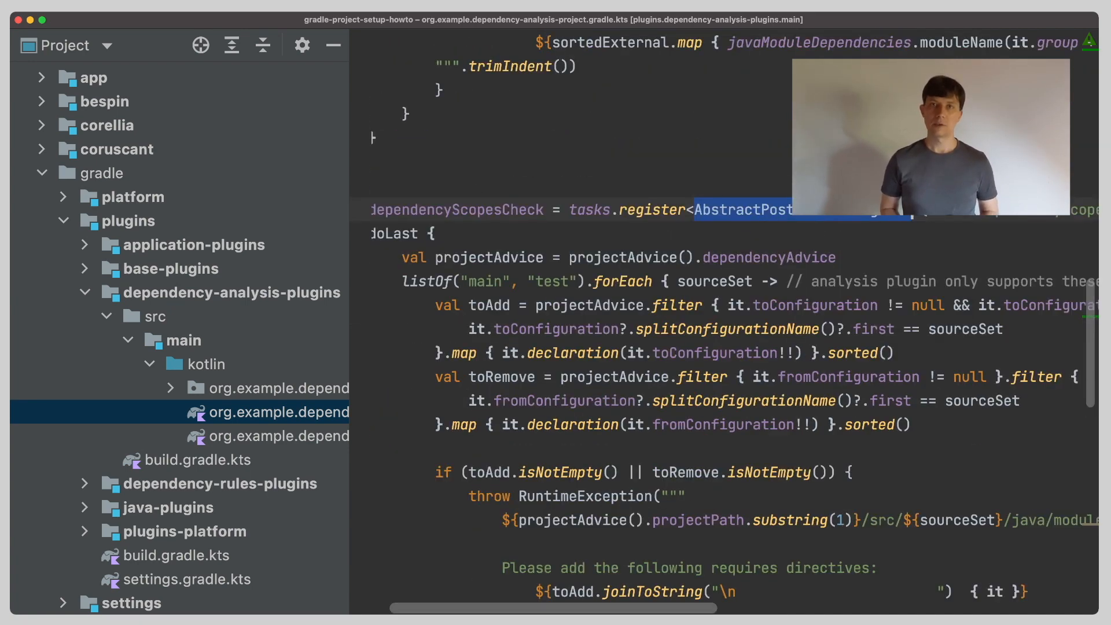
{"action": "scroll", "scroll_direction": "down", "scroll_amount": 3}
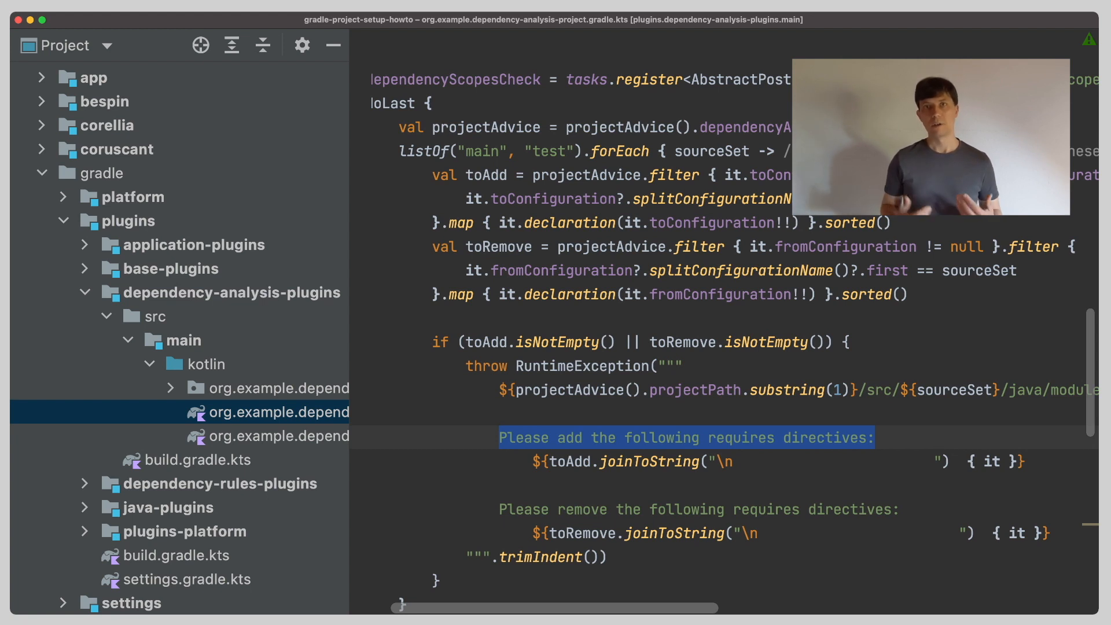
{"action": "left_click", "coordinate": [698, 509]}
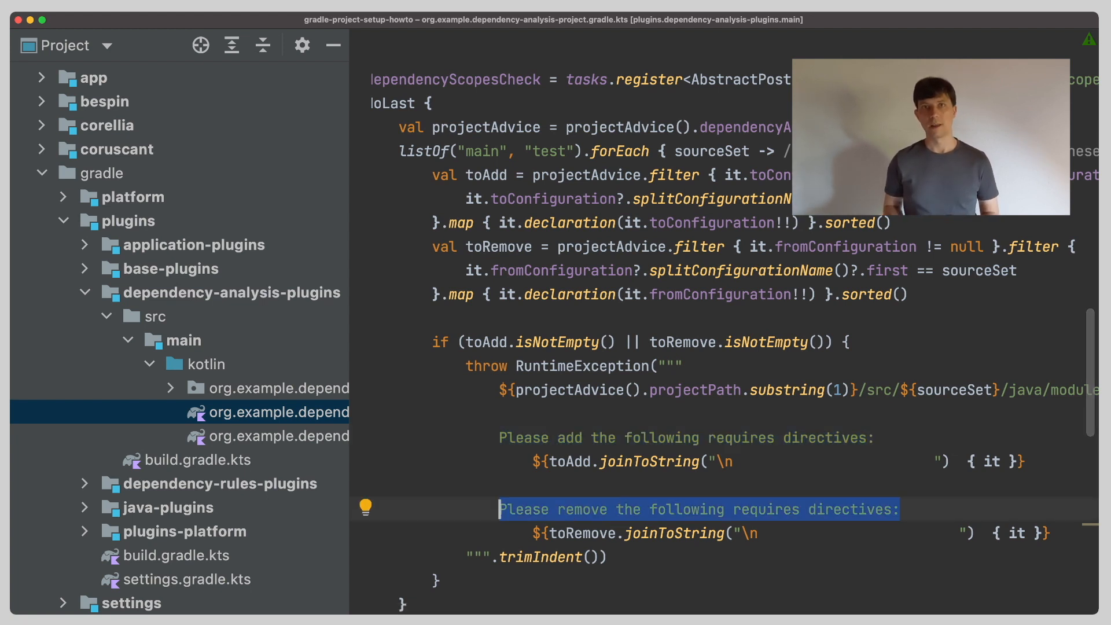